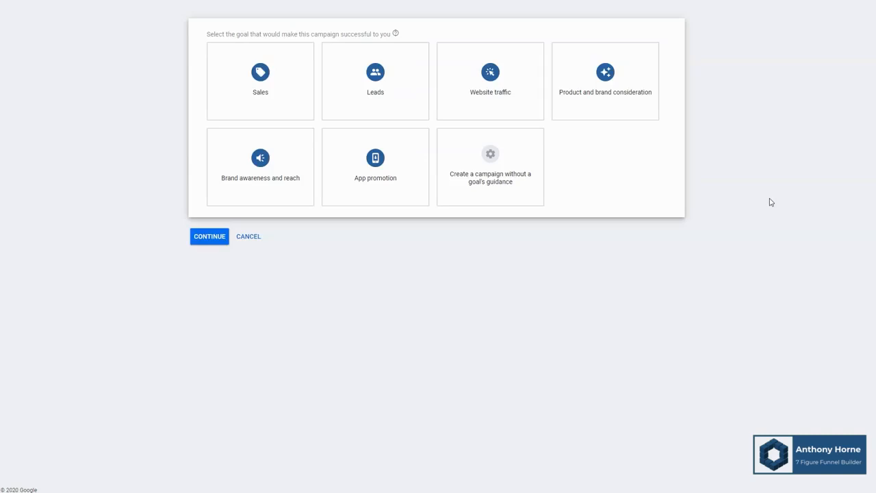
- Look through the available campaign goal cards before committing to one
click(260, 80)
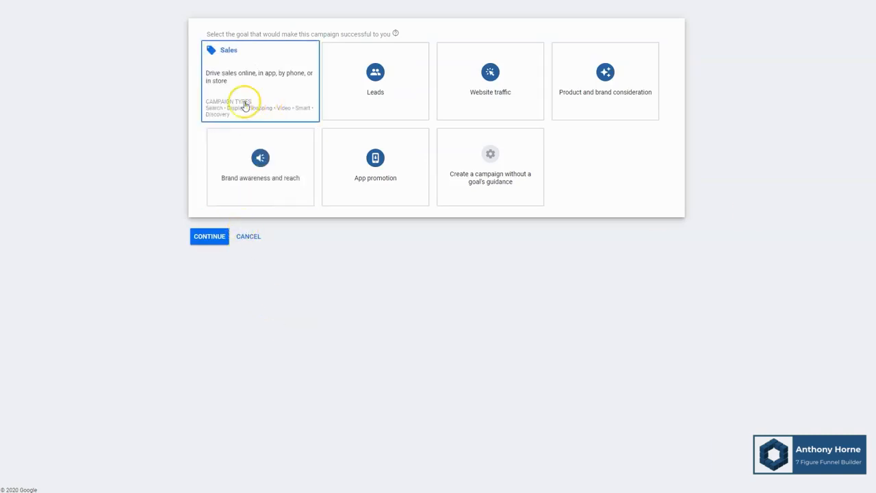
click(375, 81)
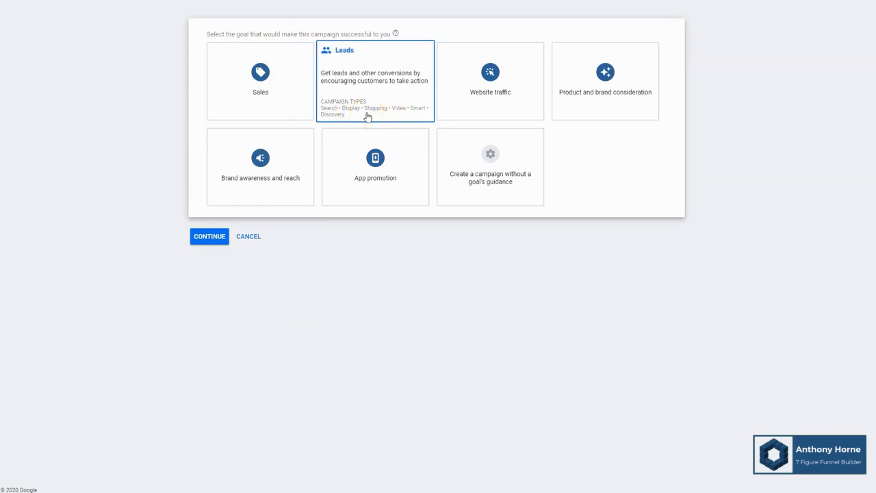
click(260, 80)
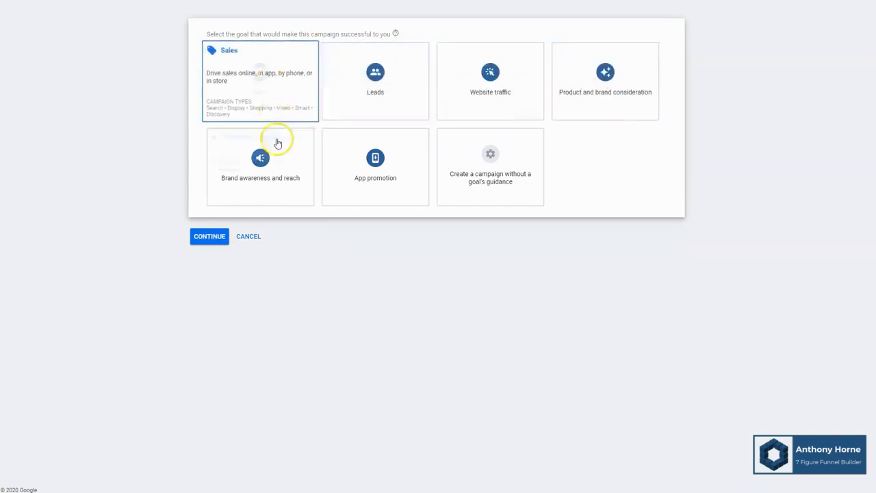
click(260, 81)
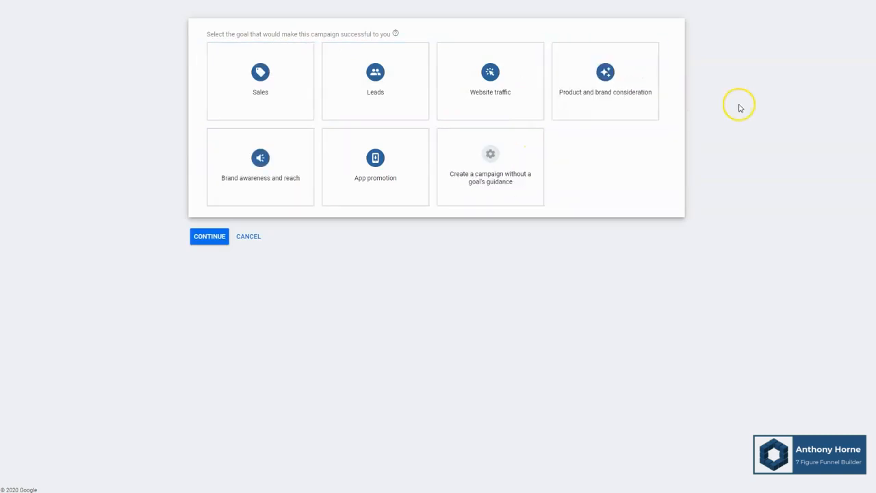
mouse_move(741, 101)
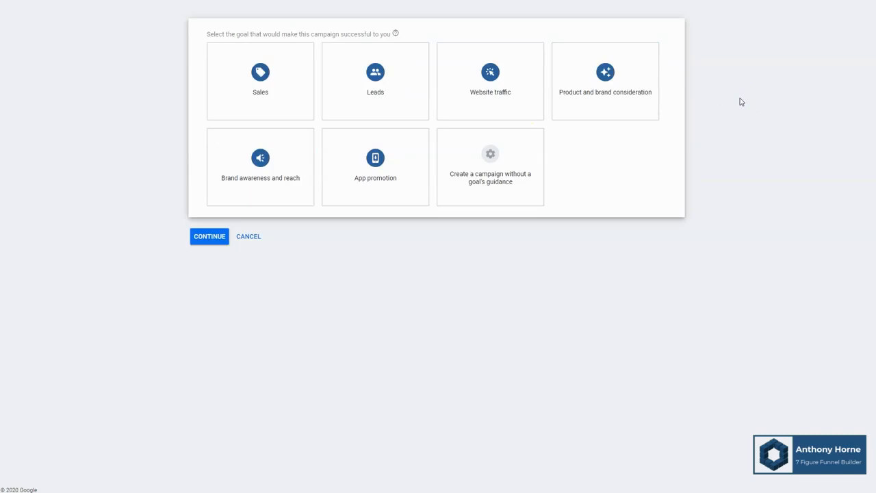
mouse_move(317, 58)
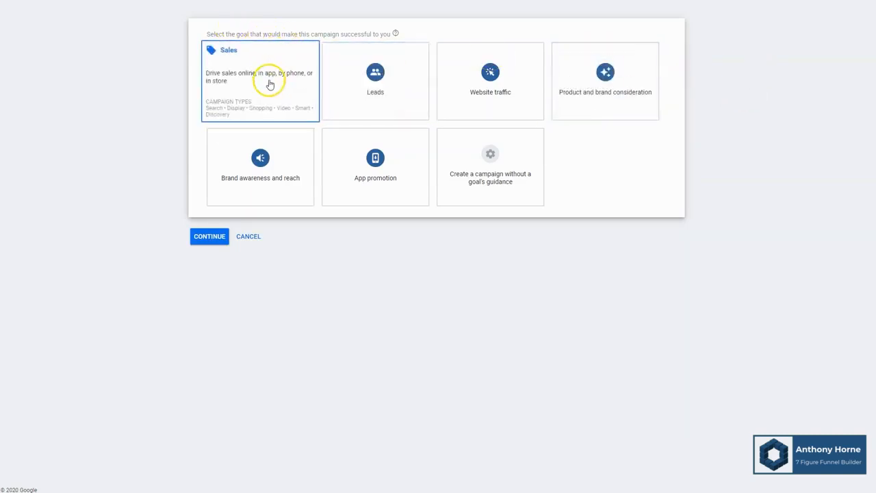
click(375, 80)
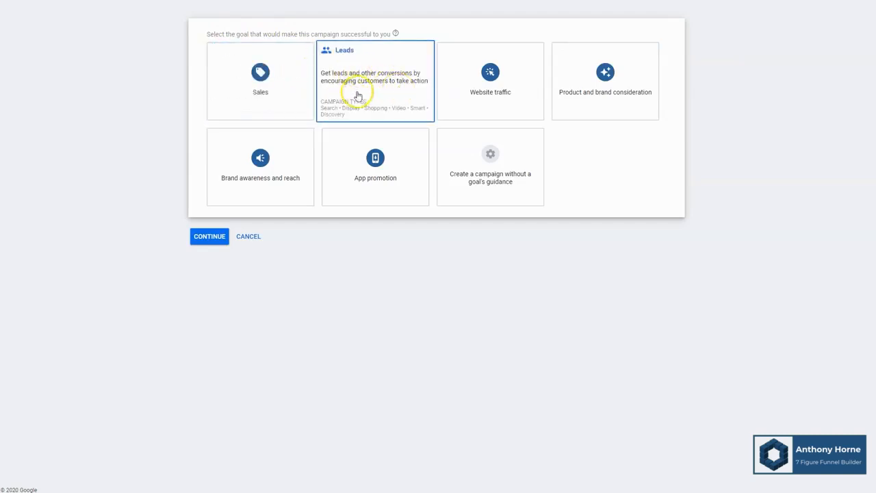
mouse_move(399, 71)
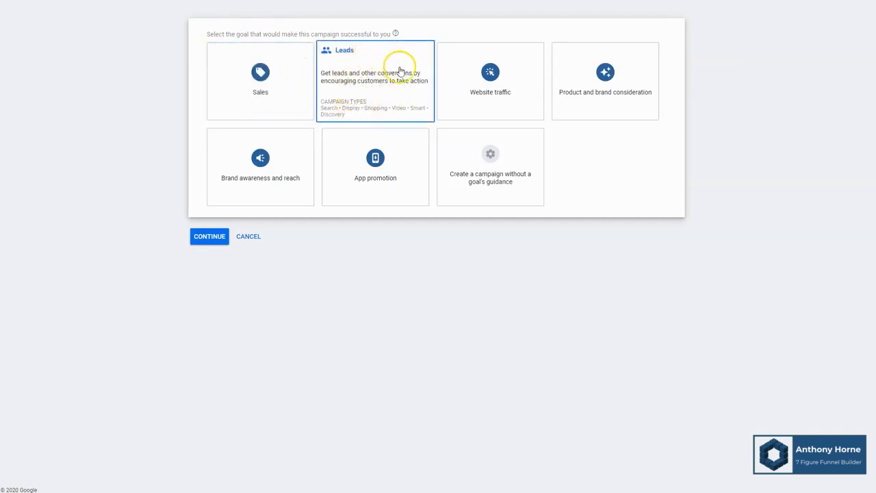
click(490, 80)
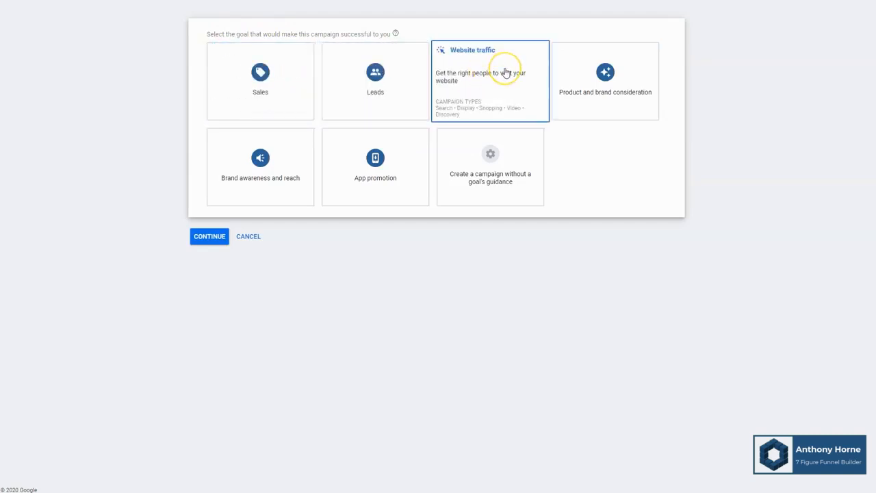
mouse_move(505, 73)
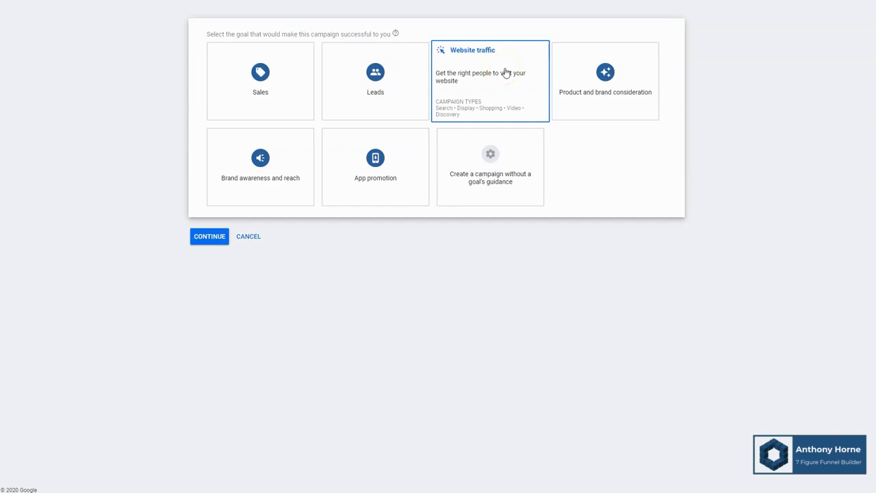
click(605, 80)
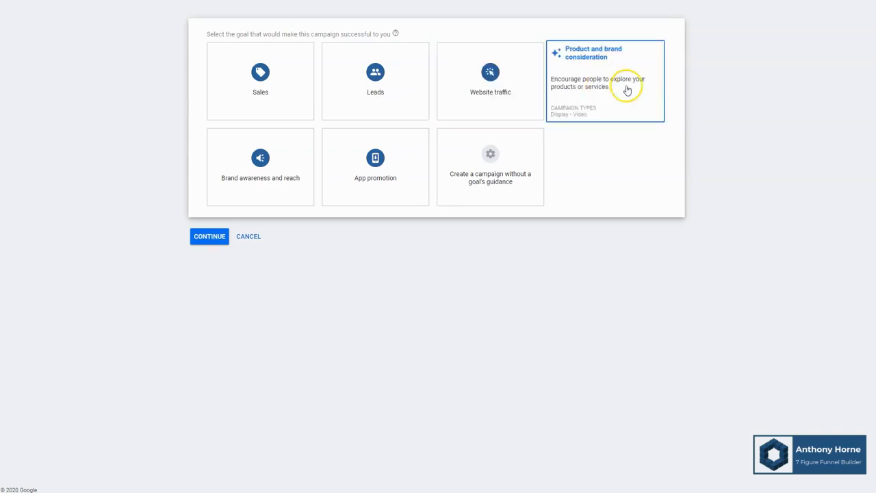
mouse_move(650, 92)
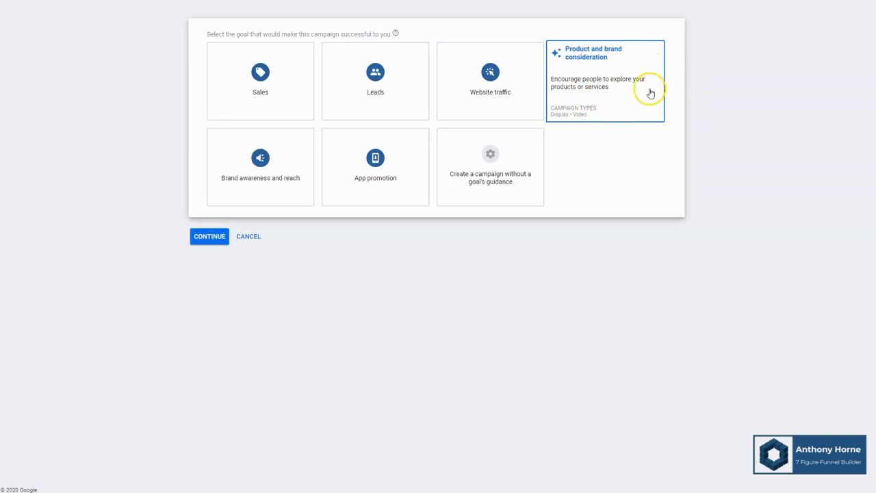
mouse_move(627, 102)
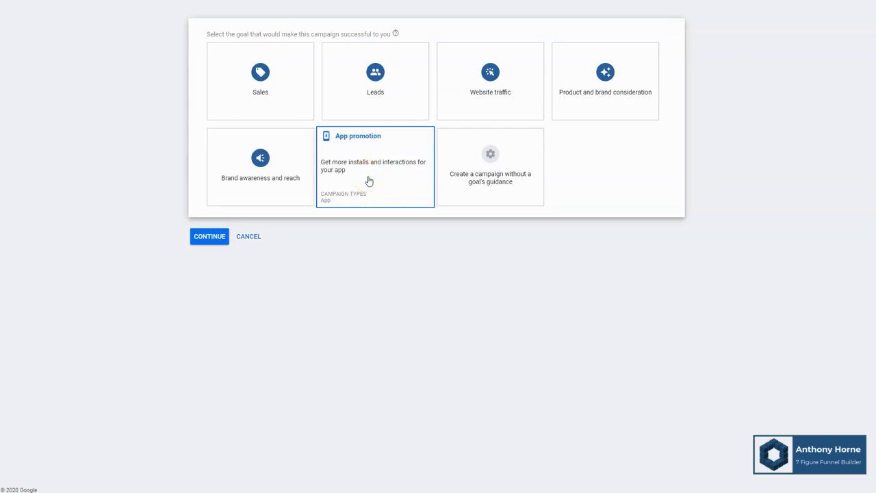
mouse_move(489, 174)
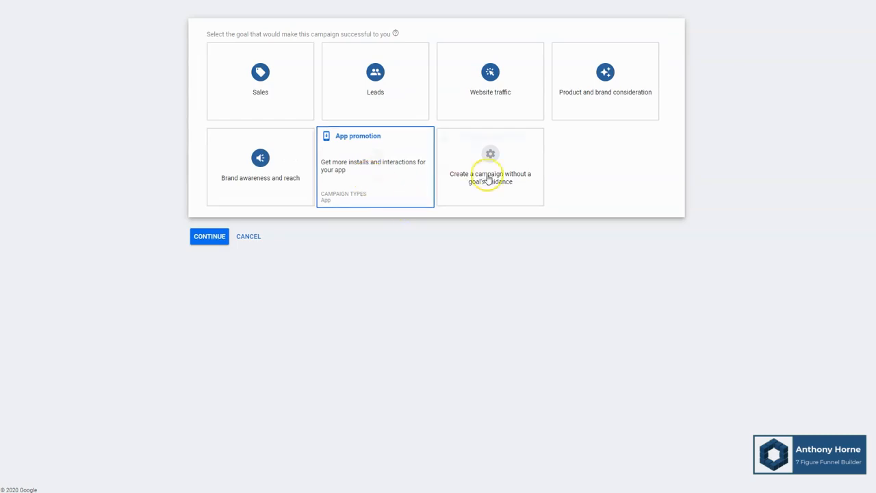
click(490, 166)
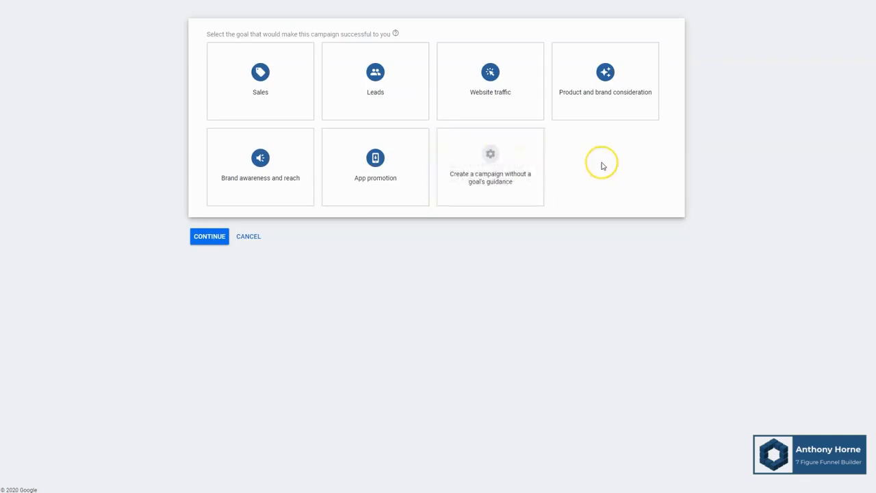
mouse_move(602, 165)
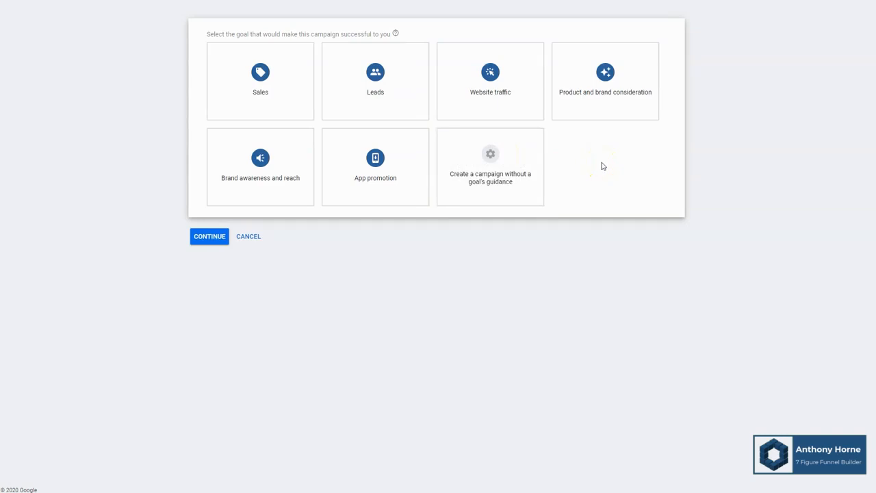
mouse_move(111, 248)
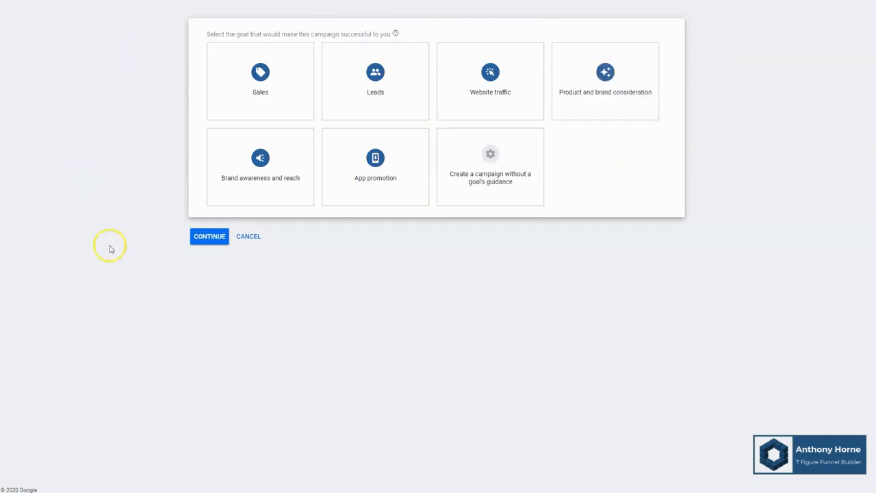
mouse_move(136, 233)
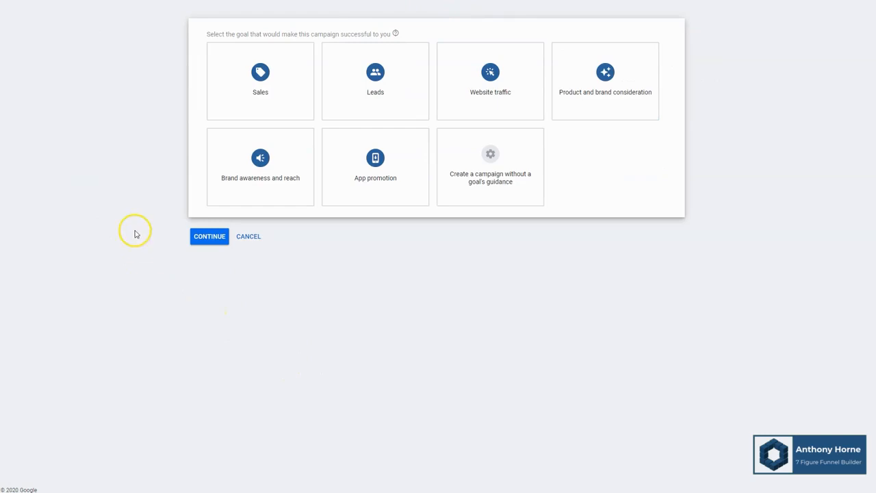
- Choose Sales as the campaign goal, revealing the six campaign type cards
click(260, 75)
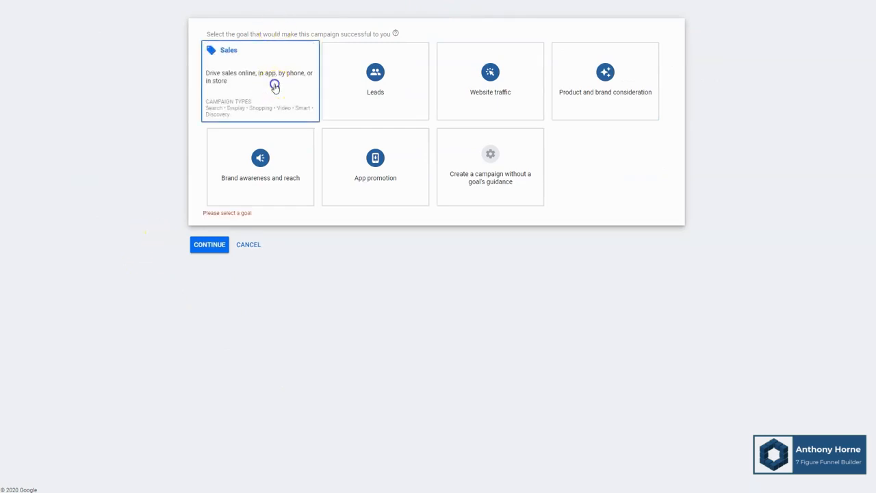
click(260, 81)
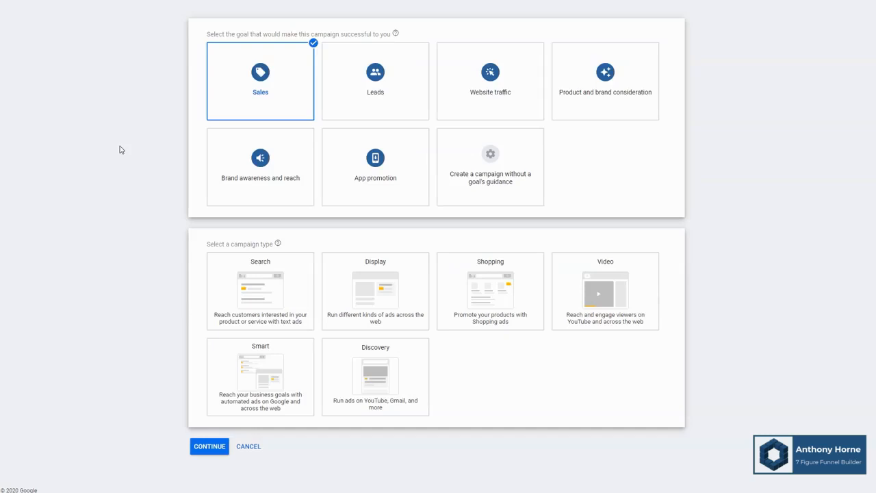
mouse_move(170, 175)
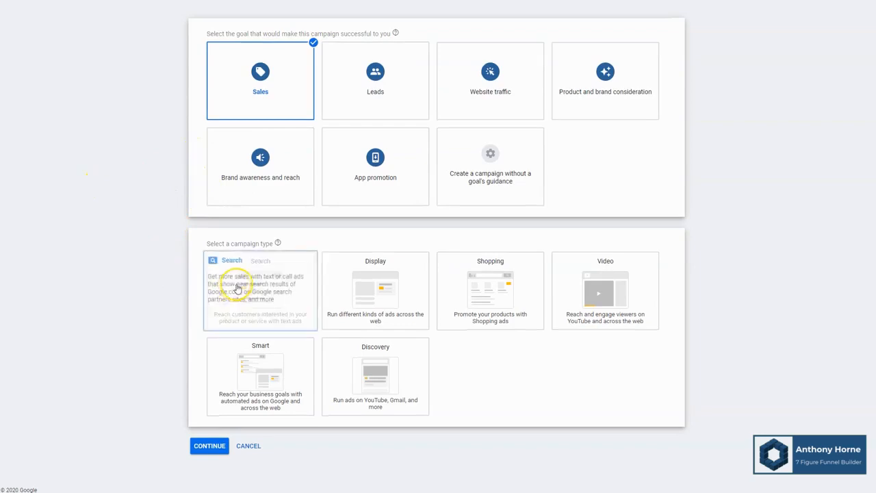
click(490, 290)
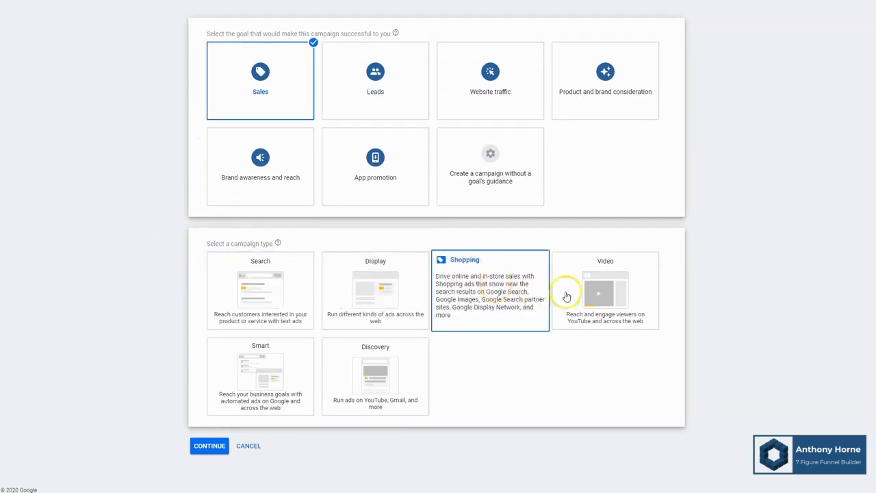
click(375, 377)
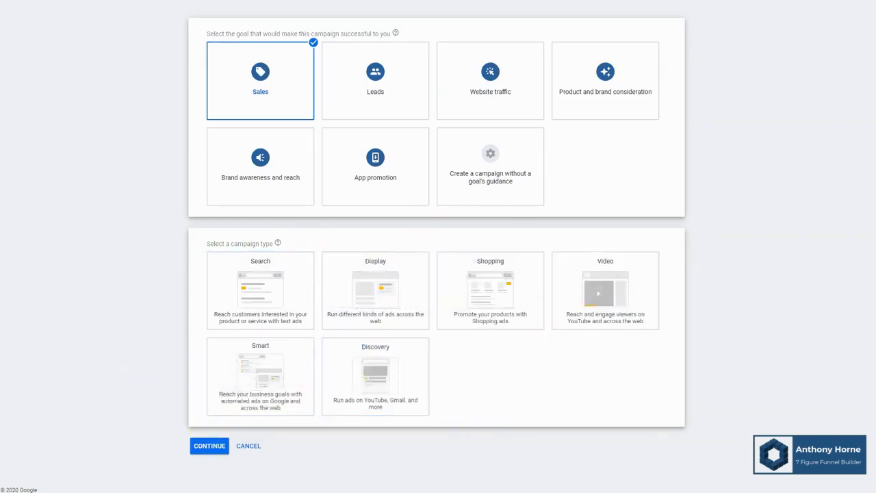
- Make it a Search campaign aimed at Website visits to DiabetesBeGone.com
click(260, 288)
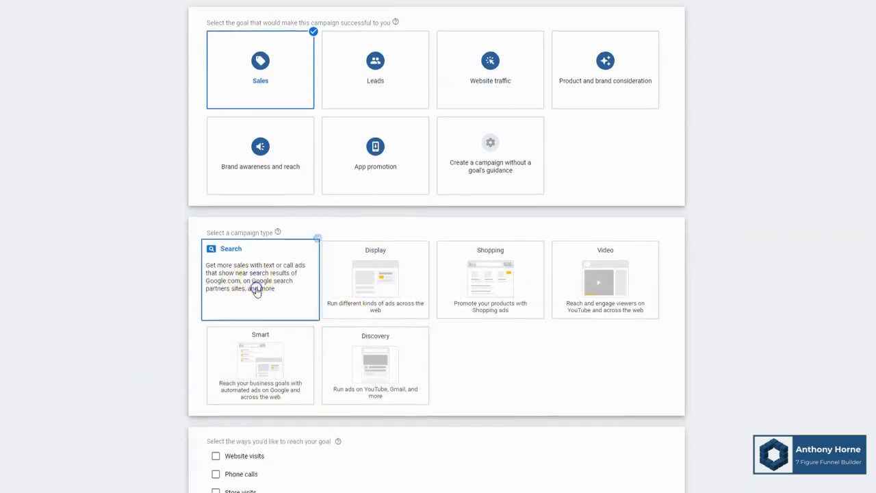
scroll(down, 3)
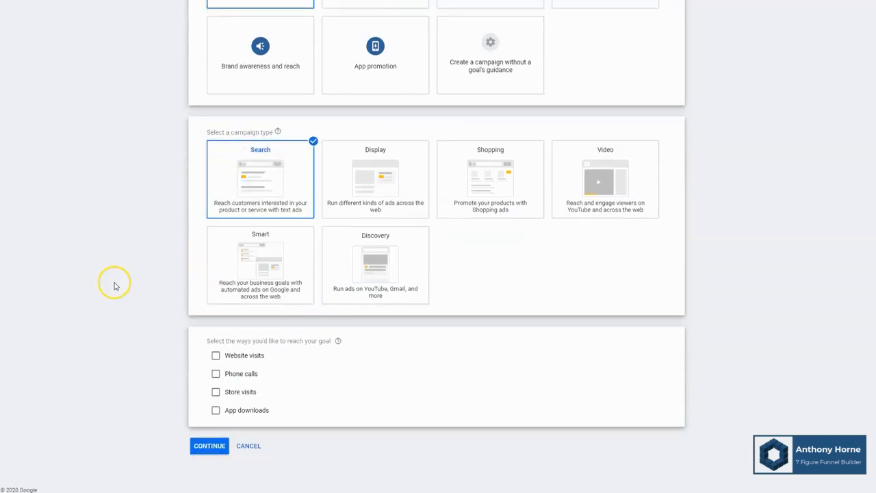
mouse_move(116, 286)
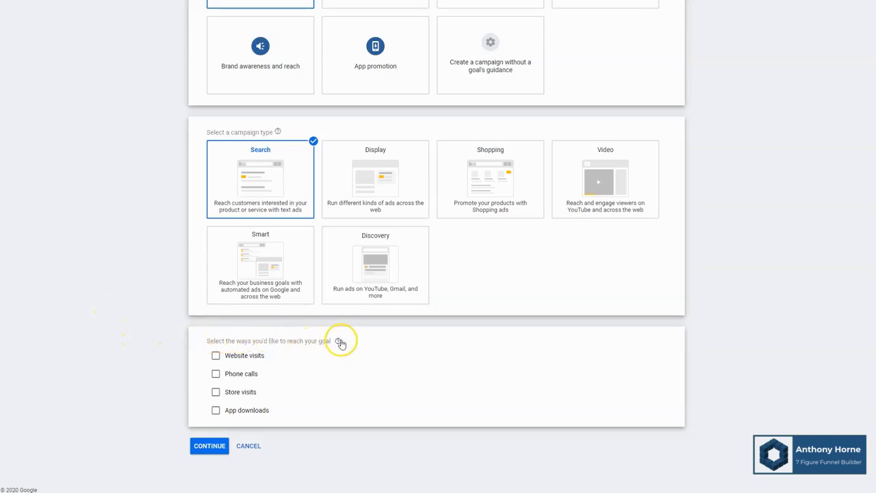
mouse_move(241, 355)
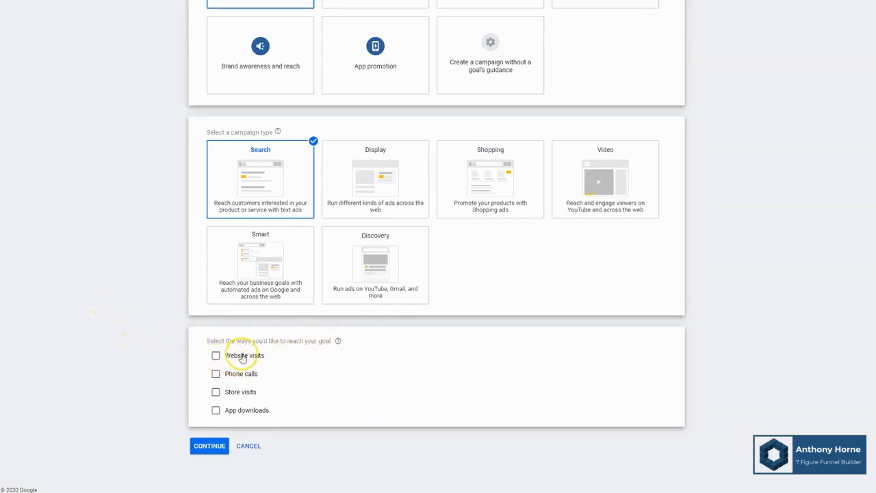
click(215, 355)
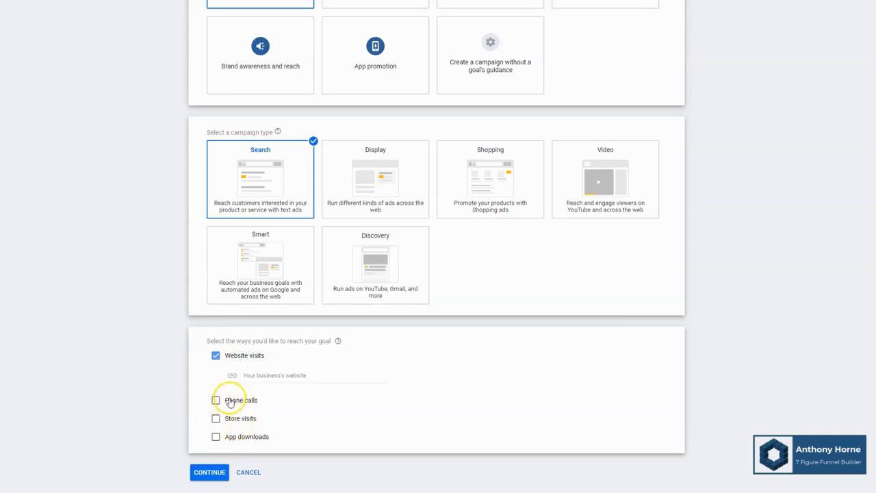
mouse_move(195, 438)
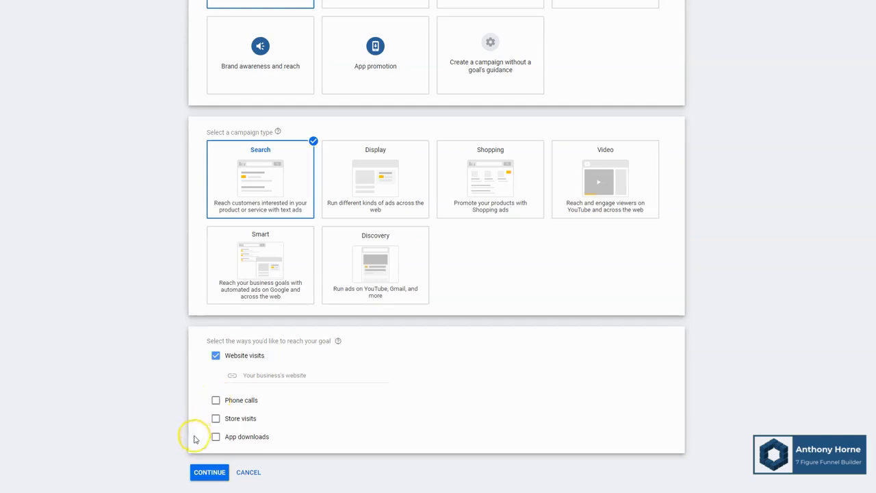
mouse_move(195, 438)
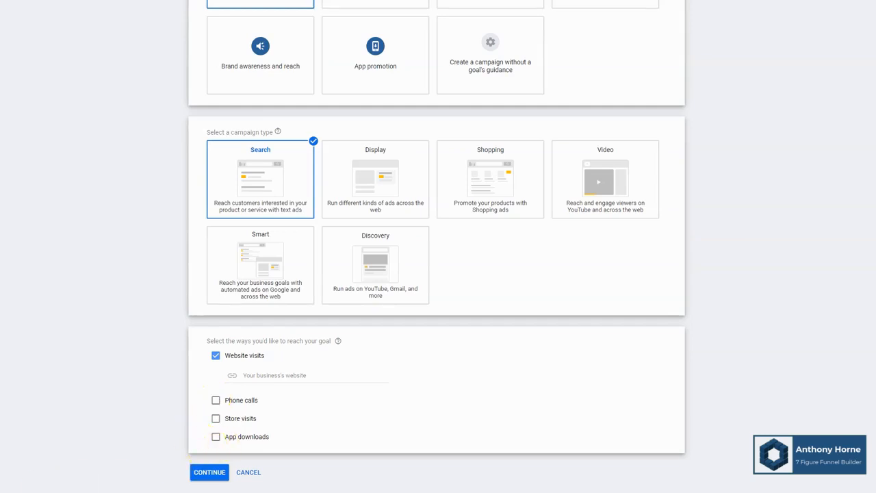
click(301, 375)
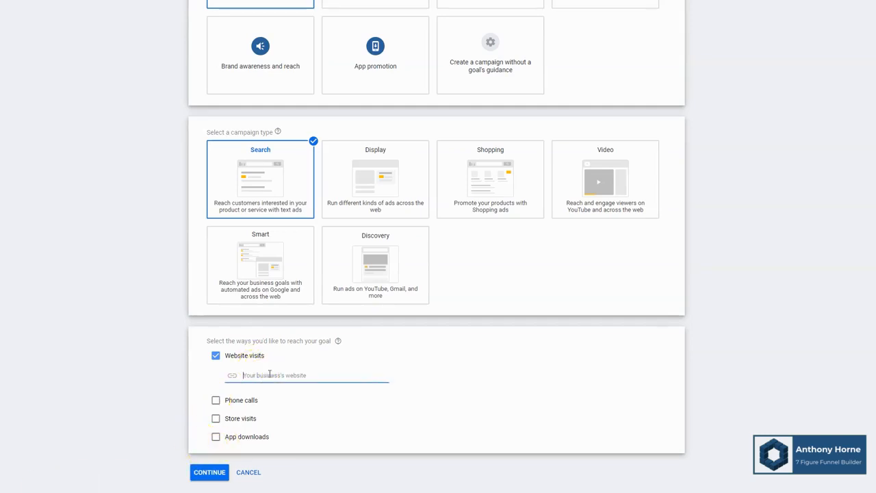
text(DiabetesBeGone.com)
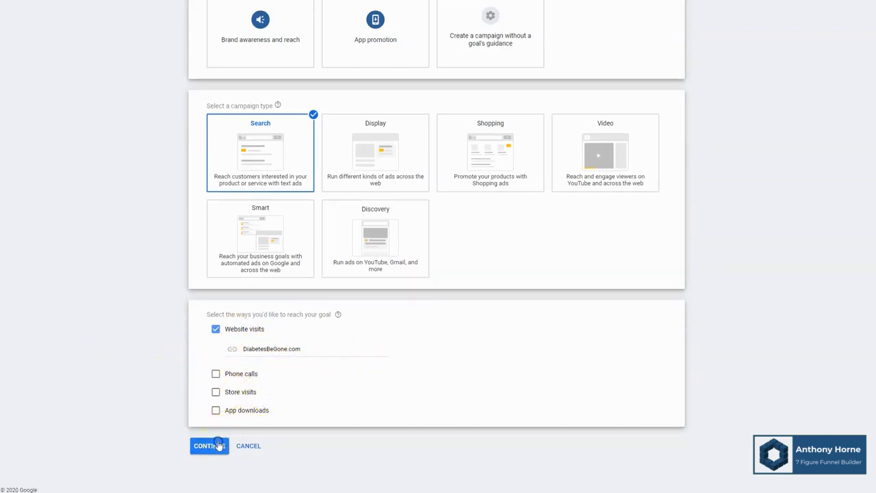
- Continue to campaign settings and exclude the Google Display Network, keeping search partners
click(209, 445)
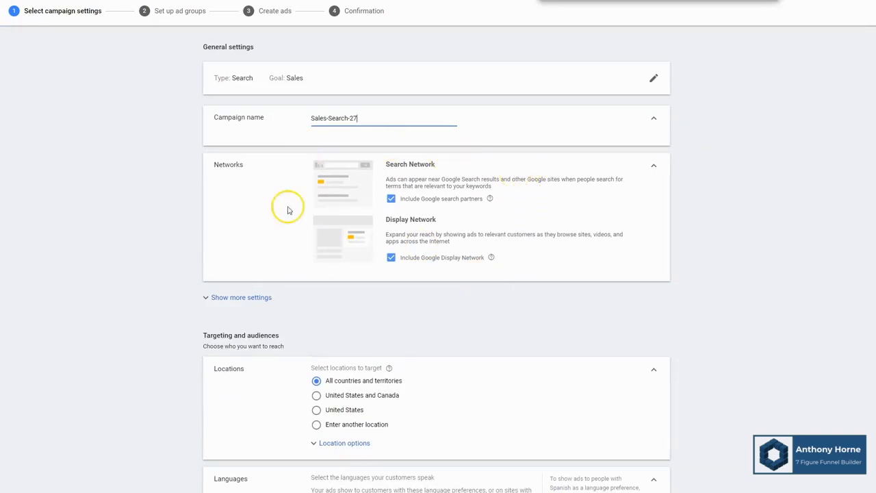
scroll(down, 3)
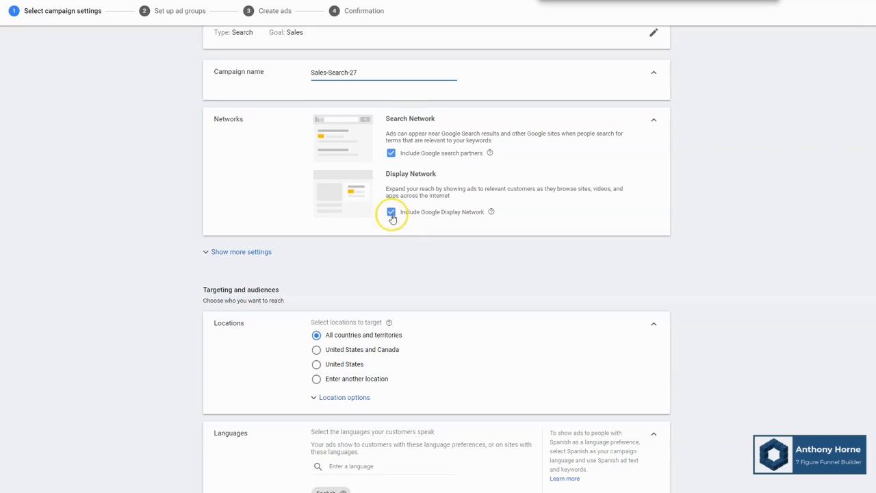
click(391, 211)
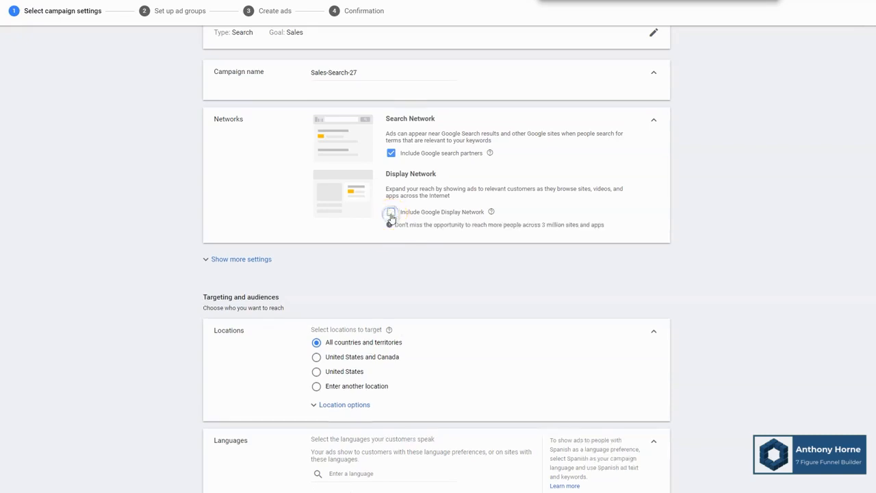
click(390, 212)
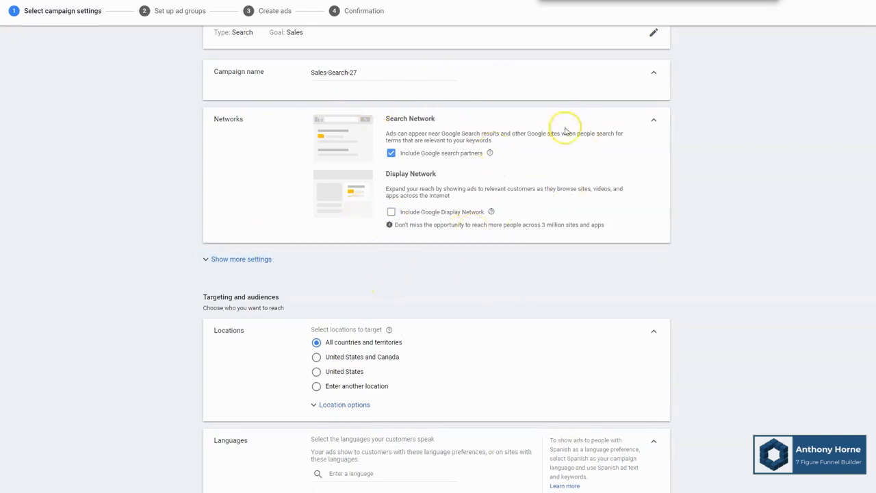
mouse_move(387, 180)
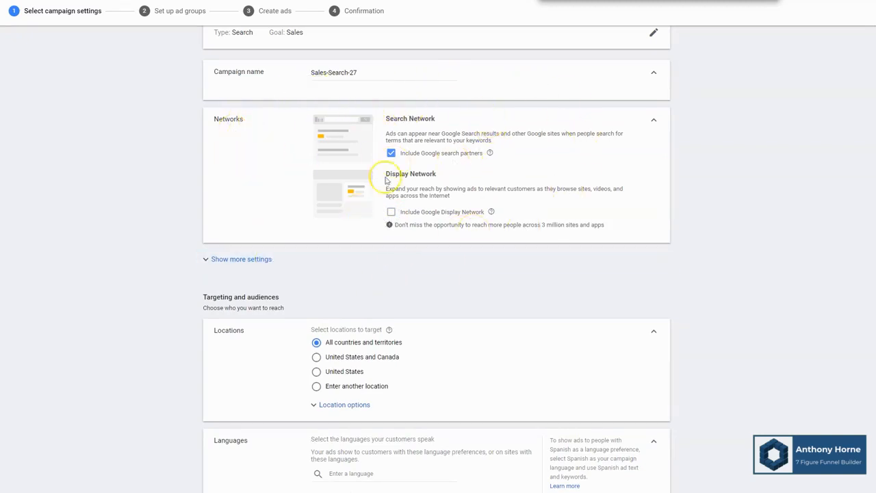
- Target the United States and Canada, briefly checking the extra location options
scroll(down, 3)
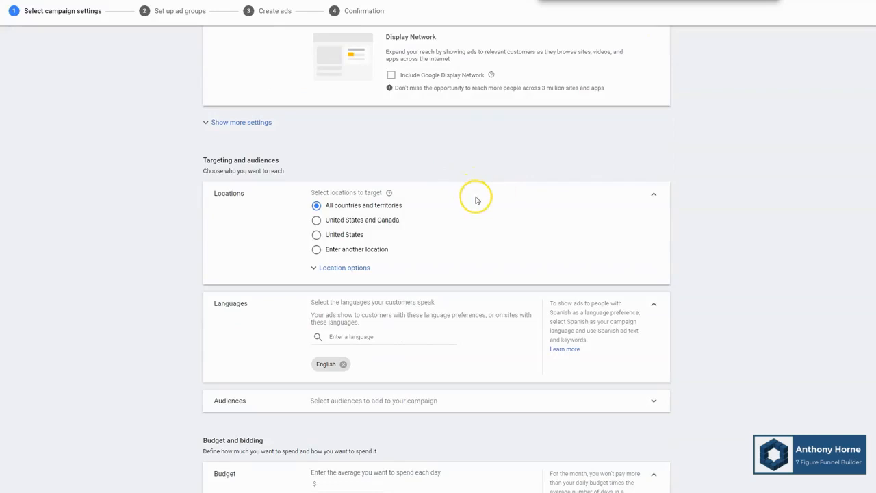
scroll(down, 3)
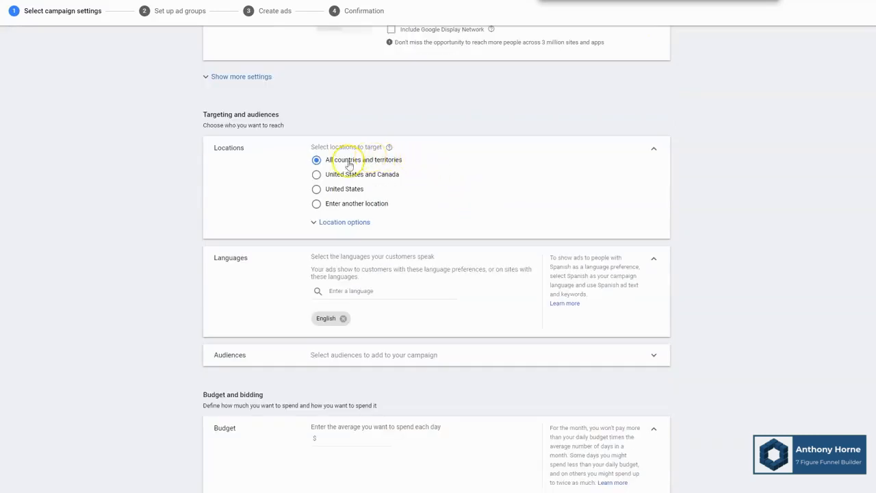
click(316, 173)
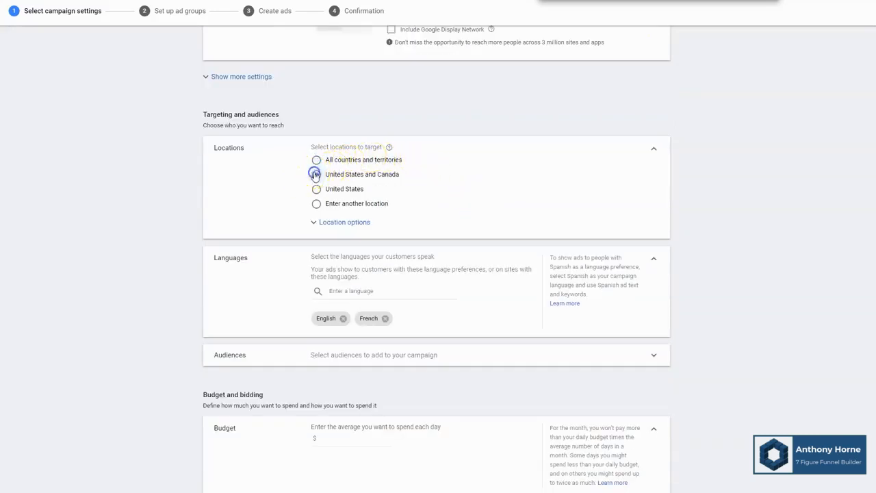
click(344, 222)
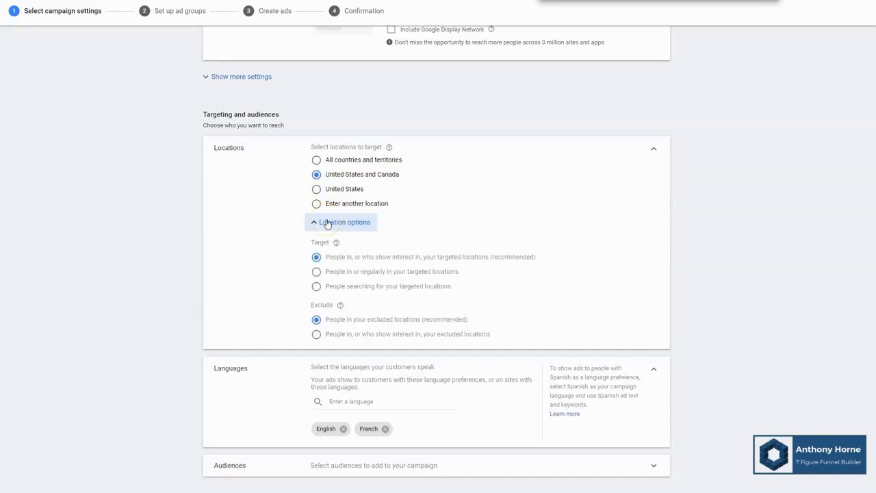
click(344, 222)
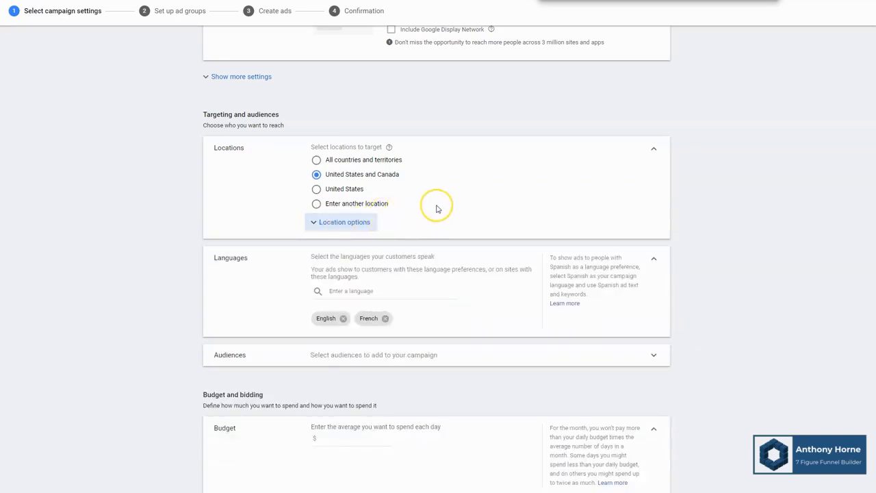
mouse_move(438, 207)
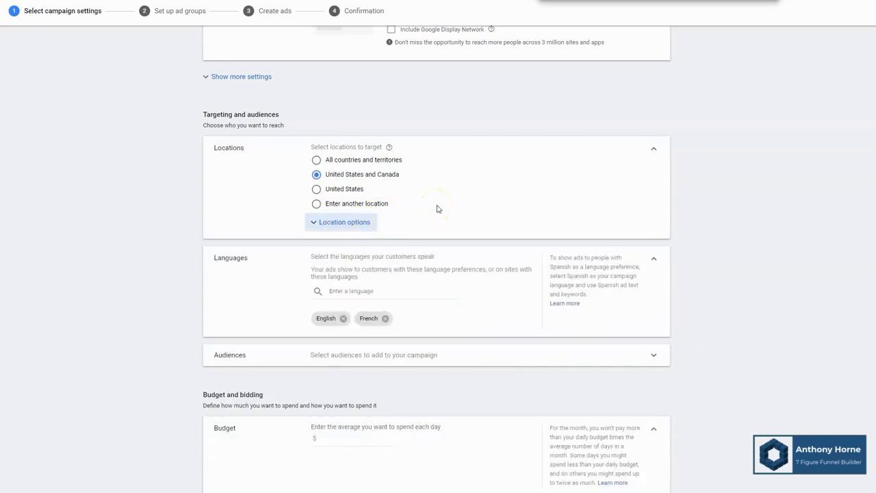
mouse_move(510, 115)
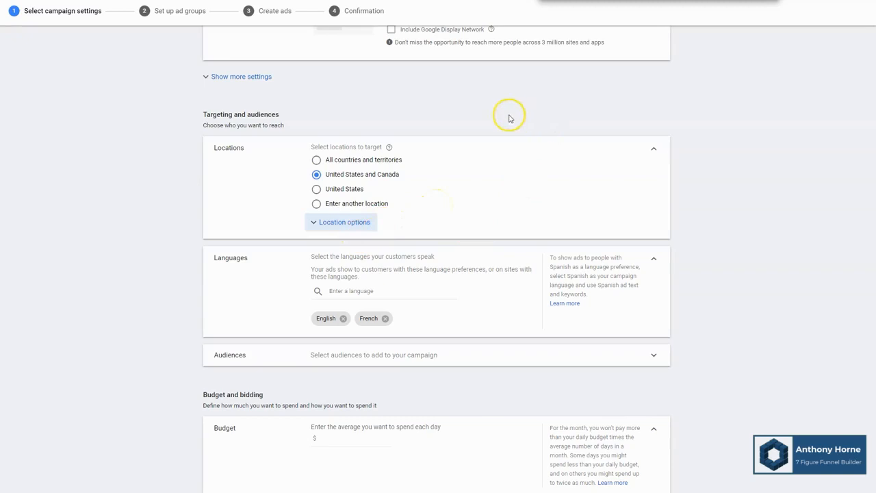
mouse_move(474, 237)
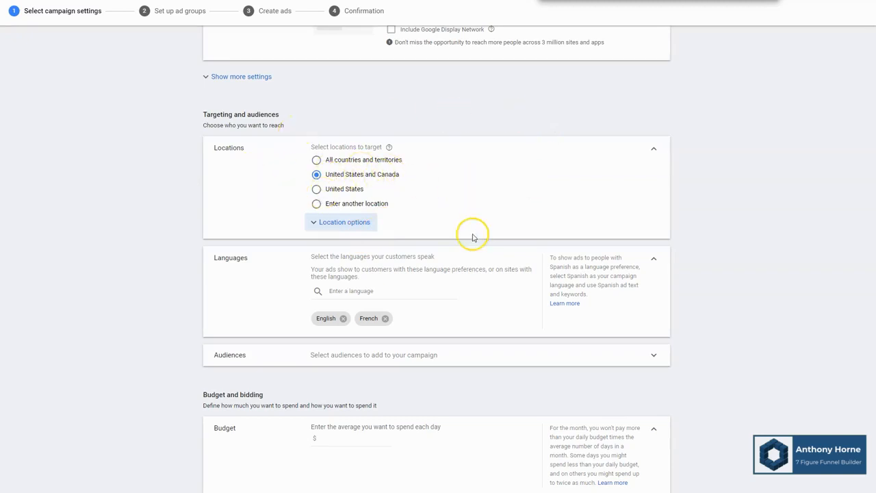
mouse_move(450, 240)
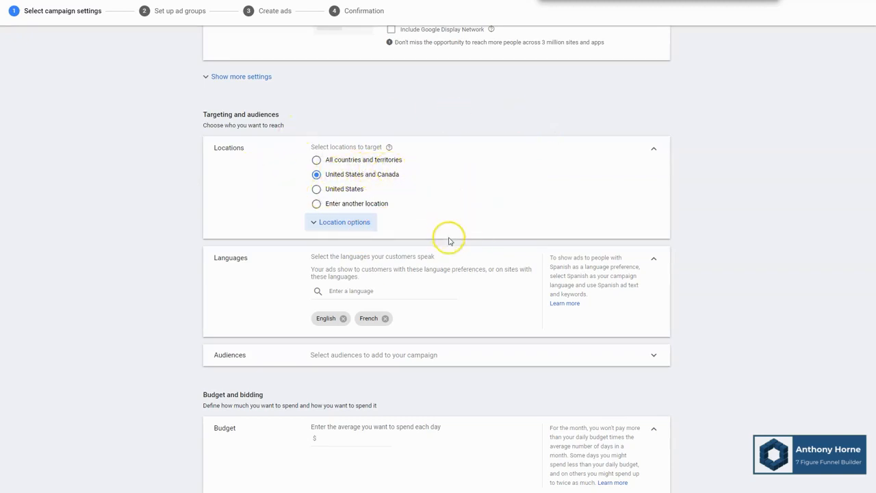
- Remove French so English is the only campaign language, adding no audiences
scroll(down, 3)
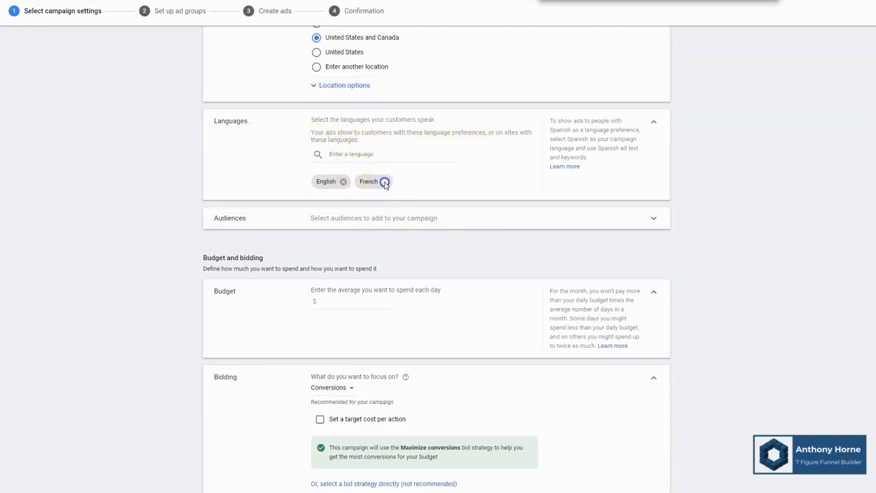
click(385, 181)
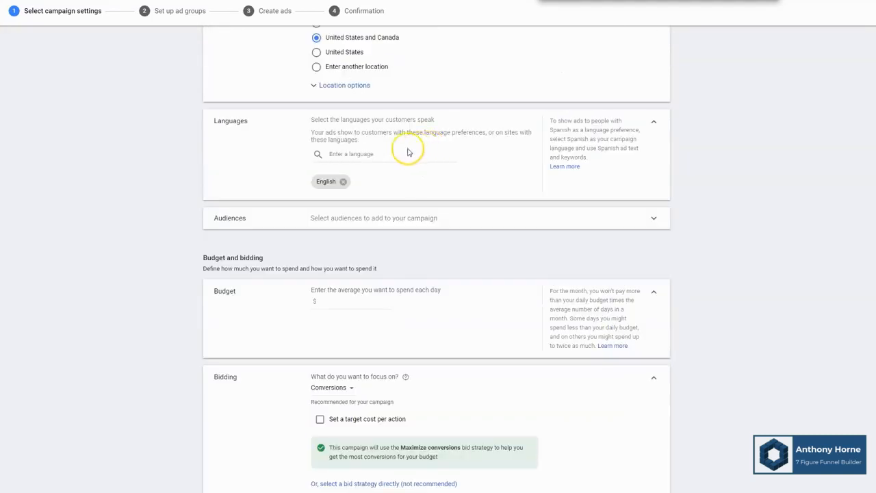
mouse_move(406, 186)
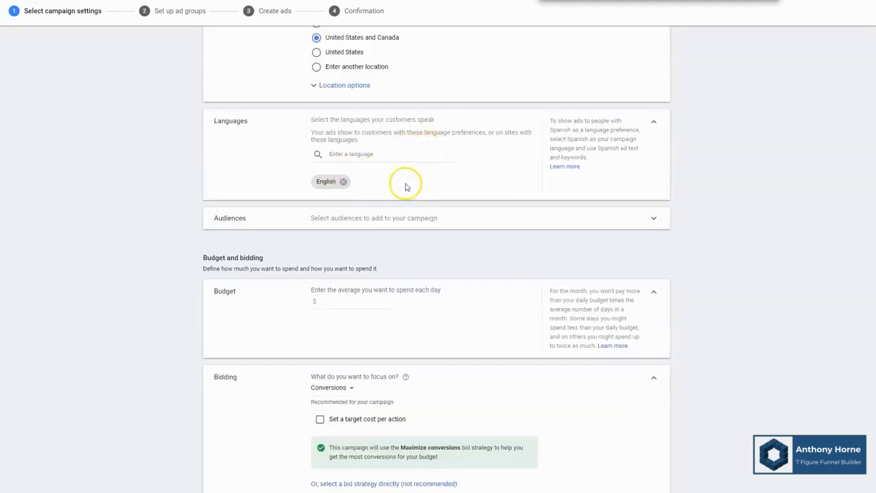
scroll(down, 3)
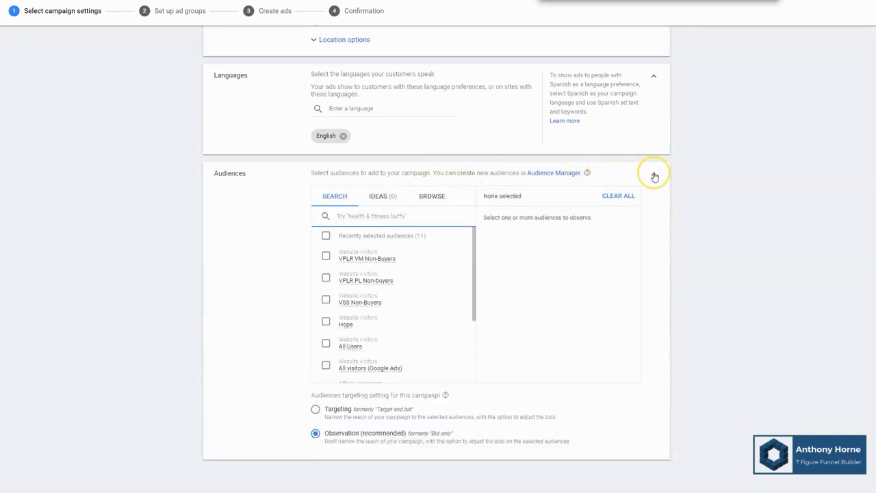
mouse_move(653, 175)
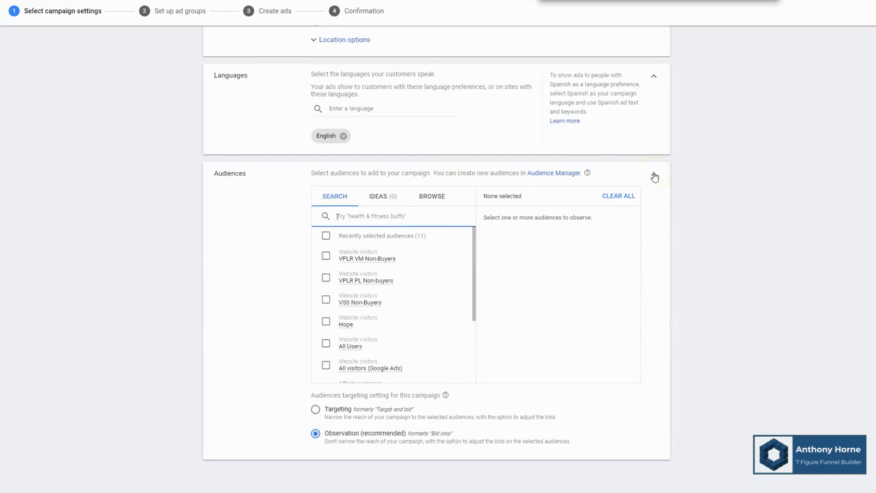
click(654, 177)
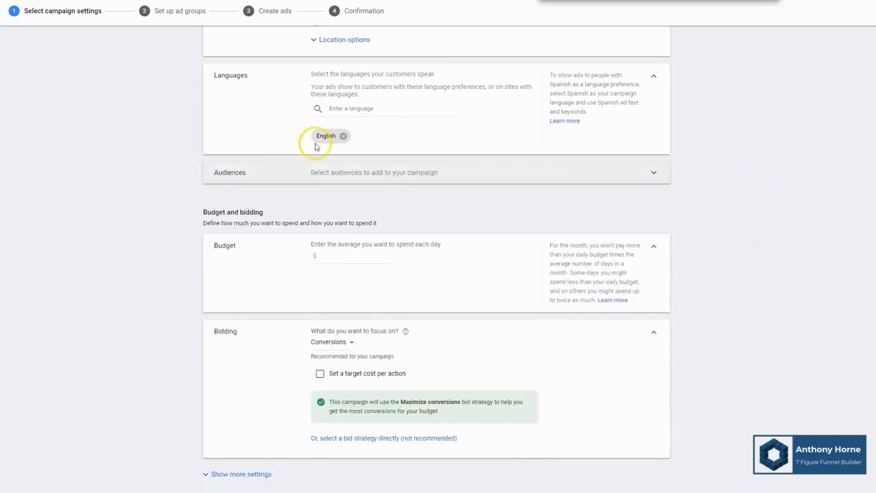
mouse_move(466, 227)
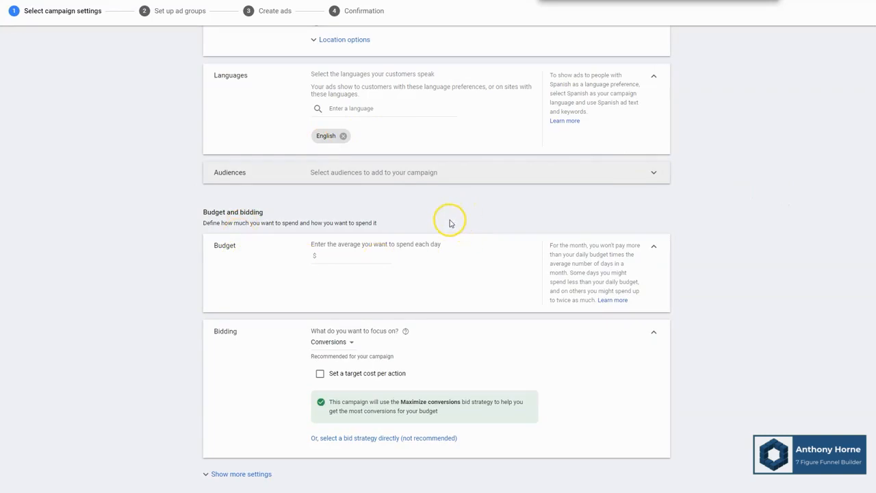
mouse_move(483, 141)
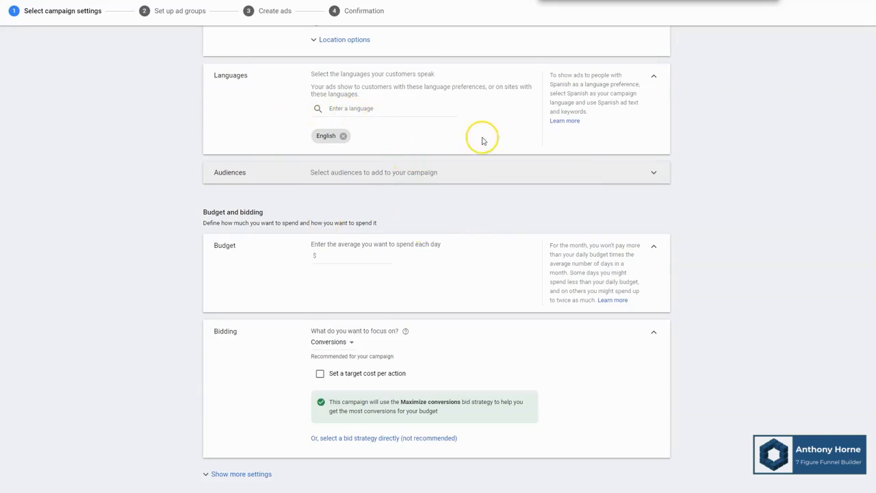
mouse_move(516, 187)
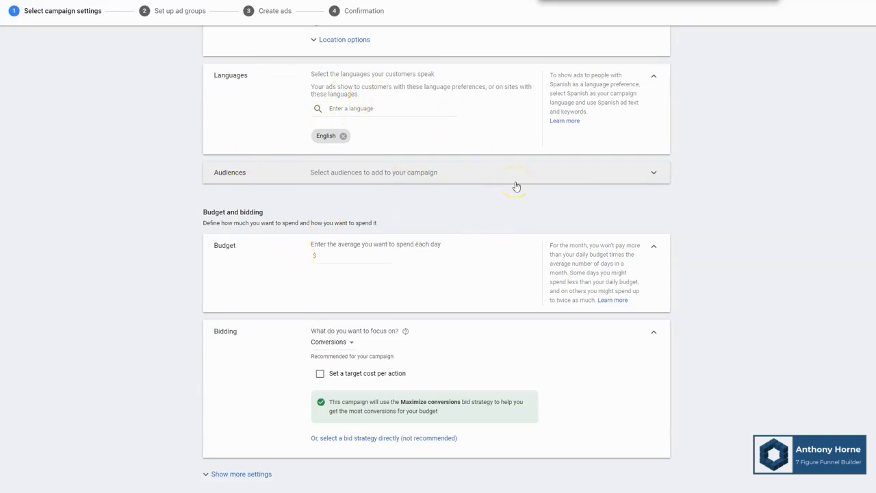
mouse_move(291, 119)
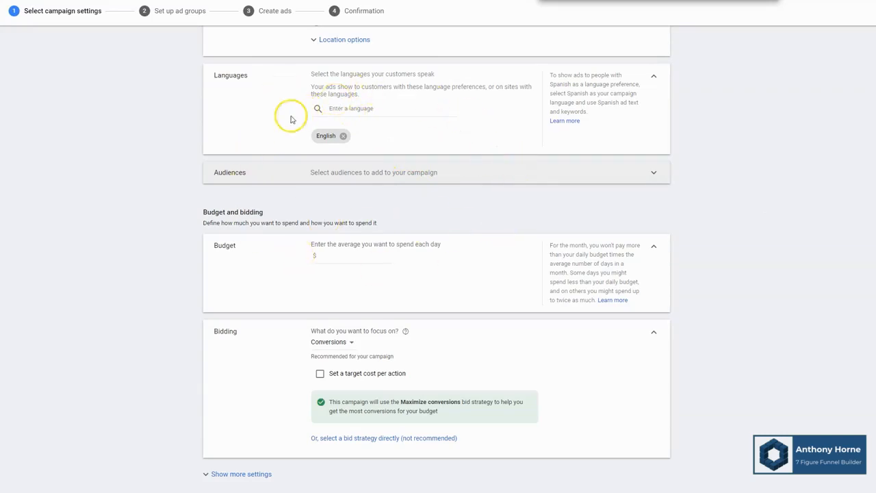
- Enter $10.00 as the average daily budget under Budget and bidding
scroll(down, 3)
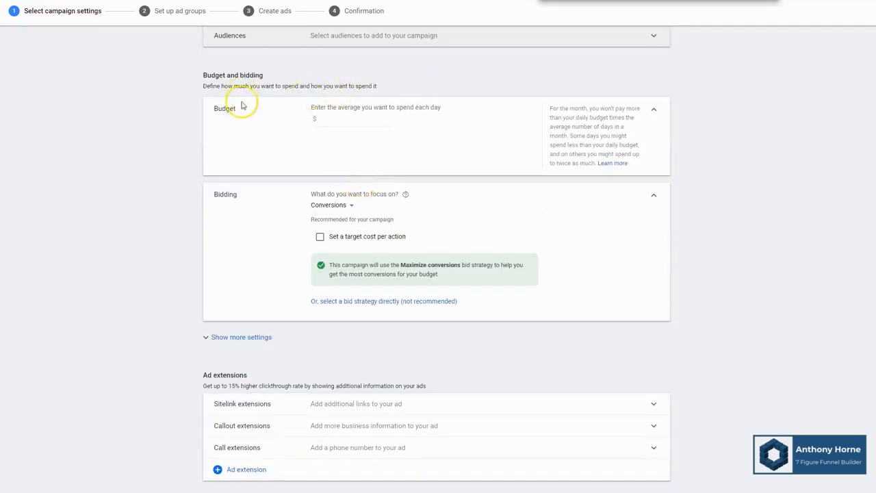
mouse_move(336, 126)
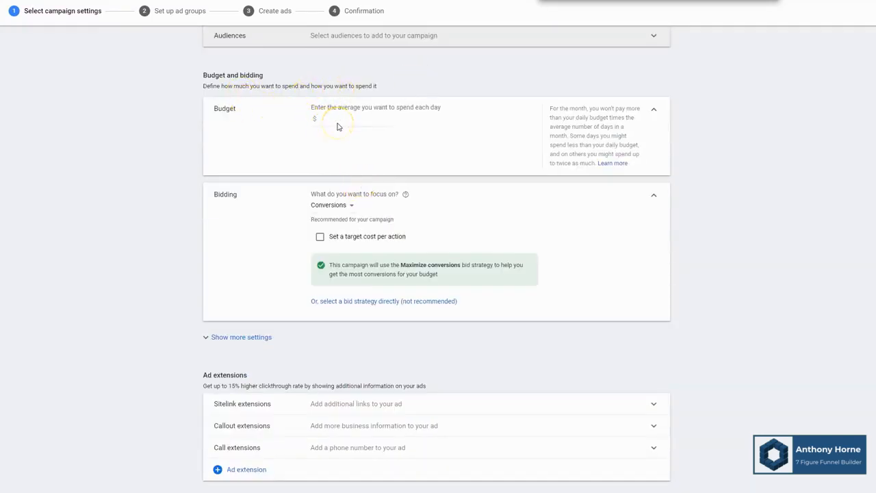
click(338, 119)
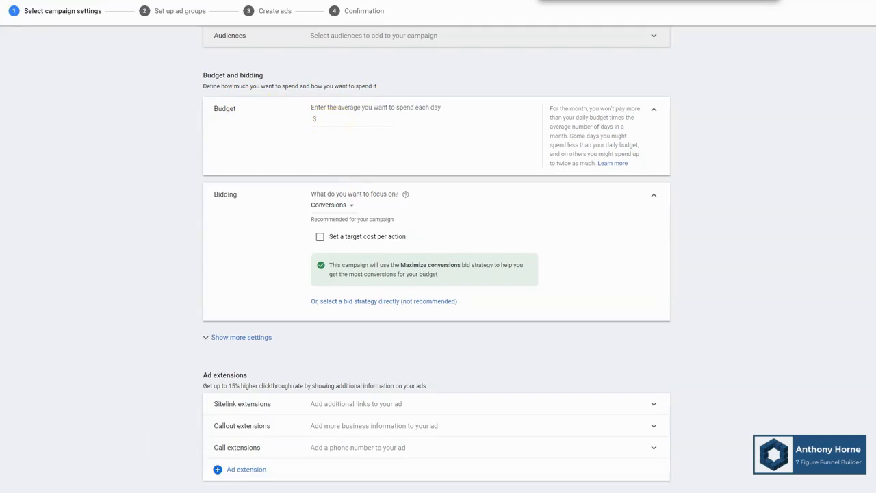
mouse_move(354, 140)
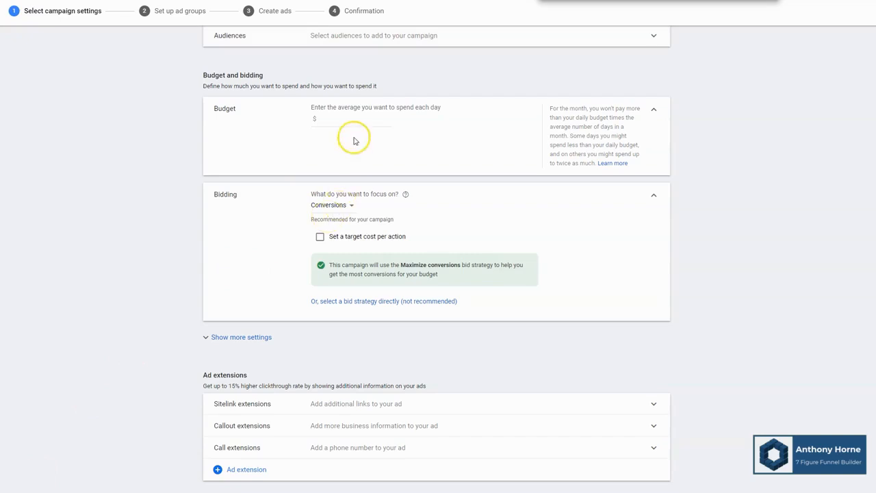
mouse_move(349, 116)
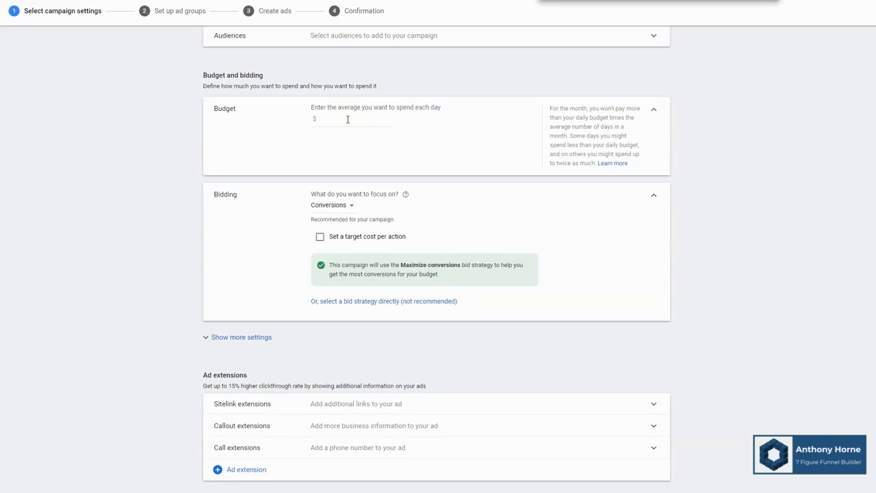
click(349, 120)
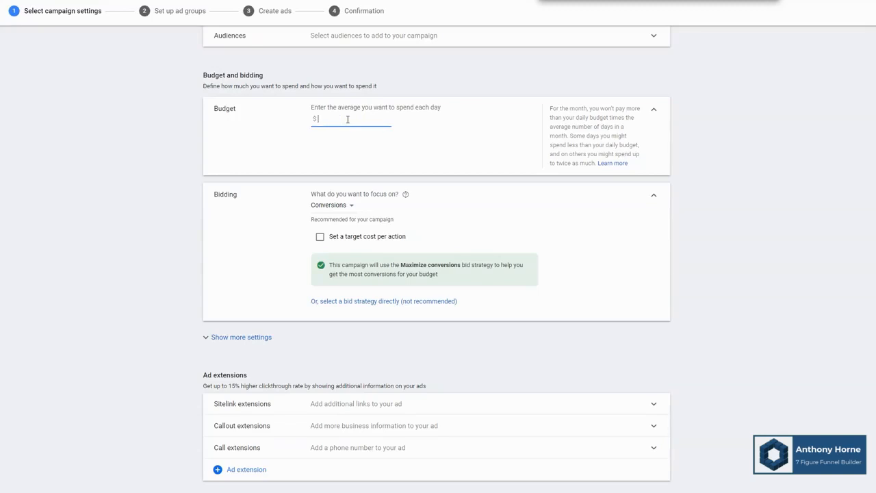
text(1)
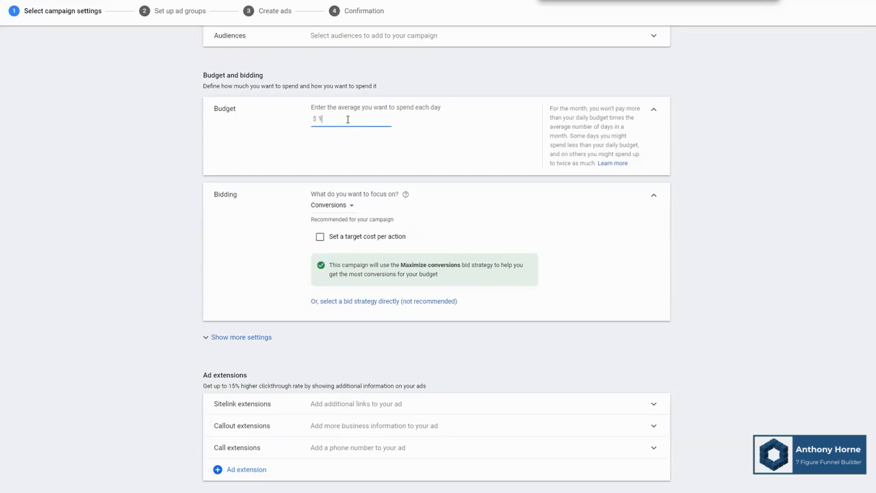
text(0.00)
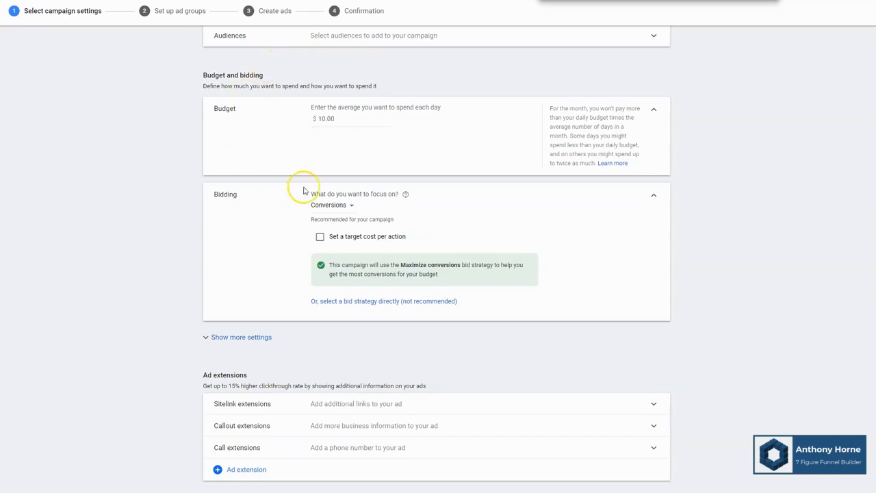
mouse_move(382, 111)
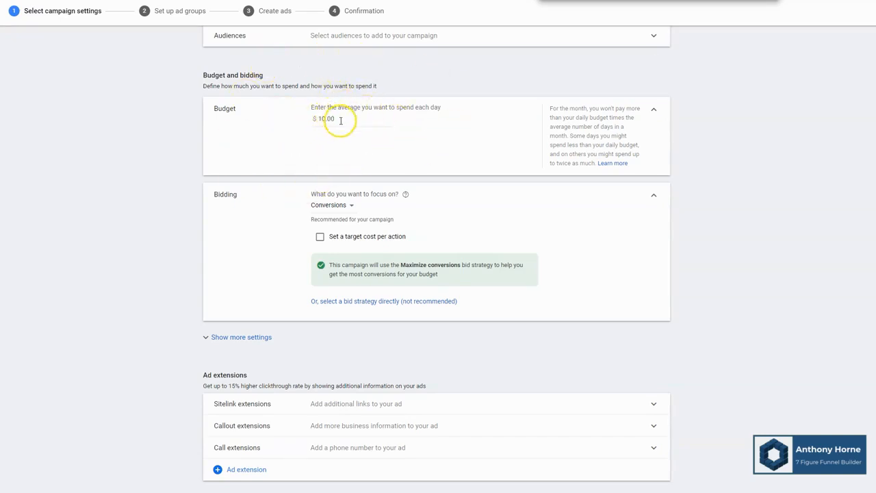
mouse_move(260, 129)
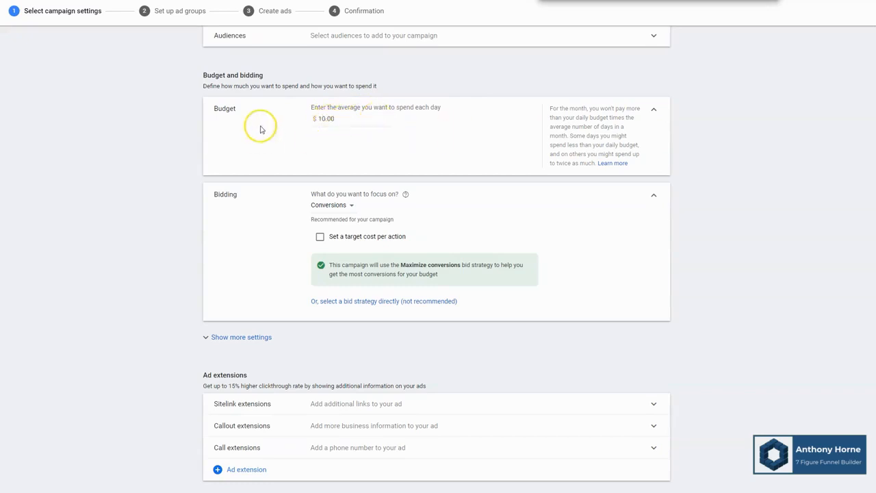
mouse_move(448, 134)
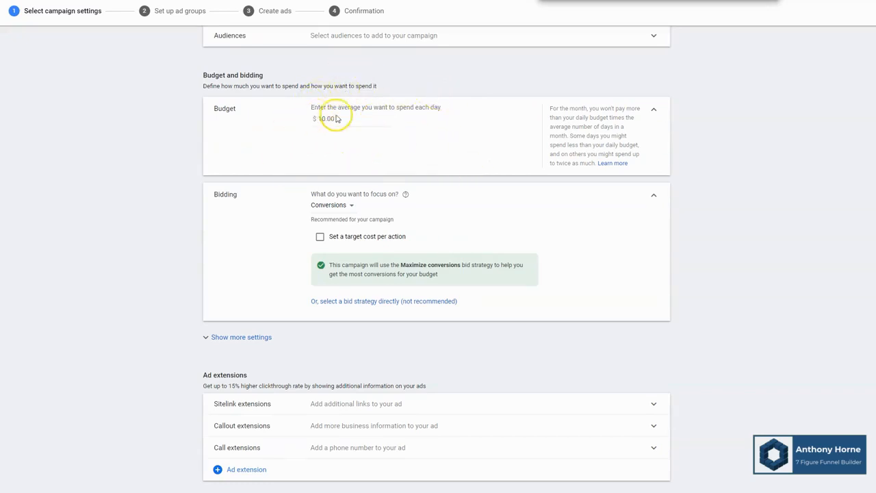
scroll(down, 3)
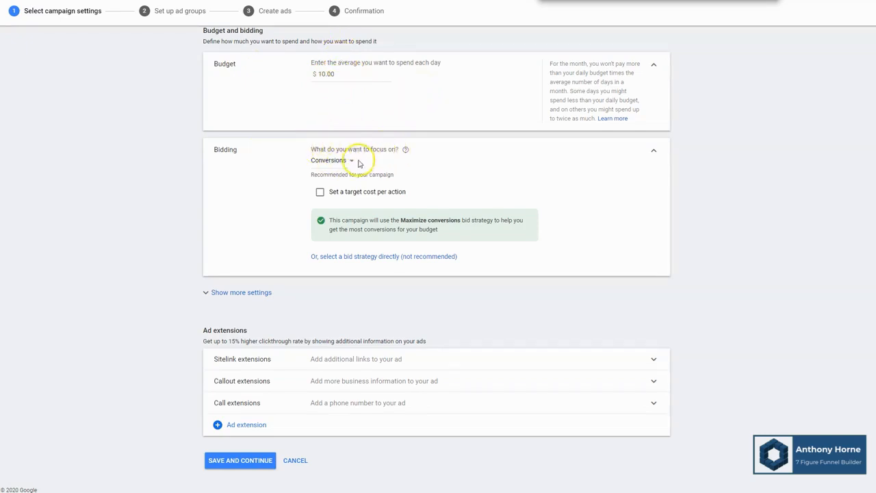
click(331, 159)
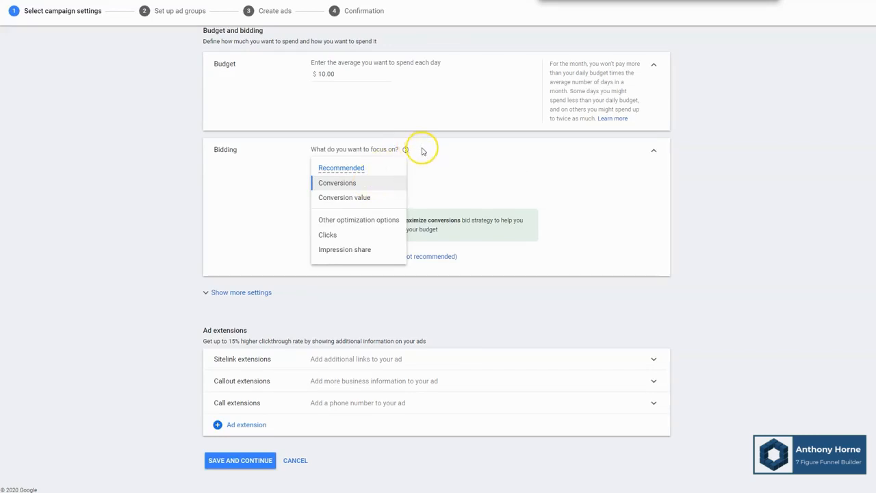
click(336, 183)
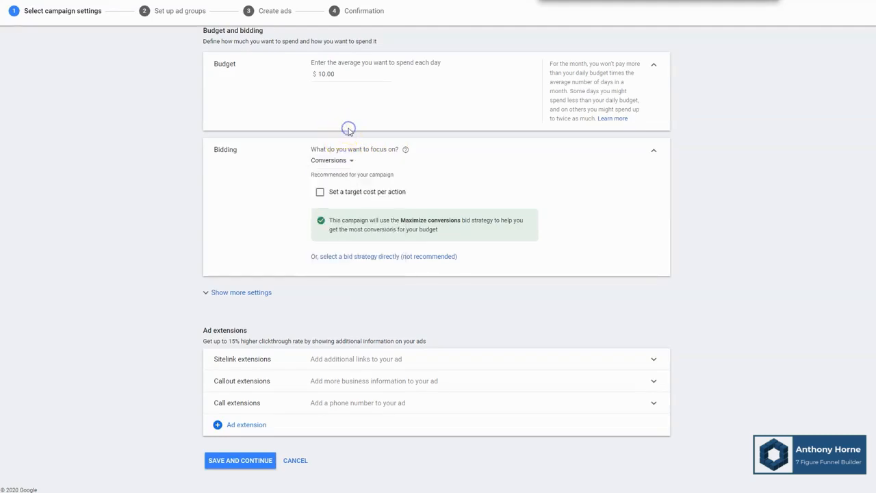
mouse_move(316, 163)
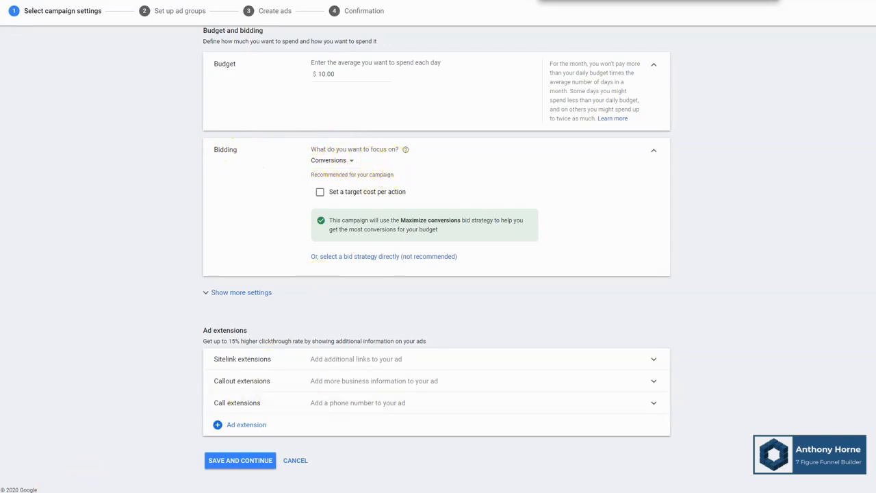
mouse_move(441, 166)
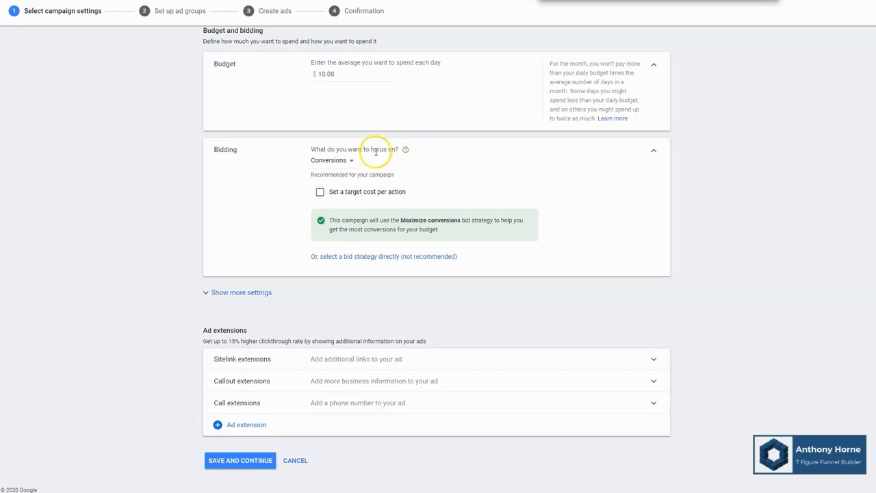
click(332, 160)
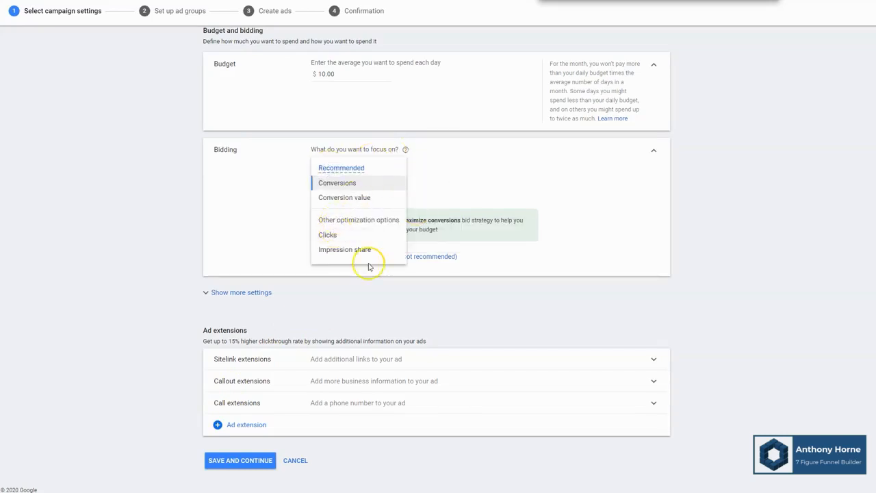
click(337, 183)
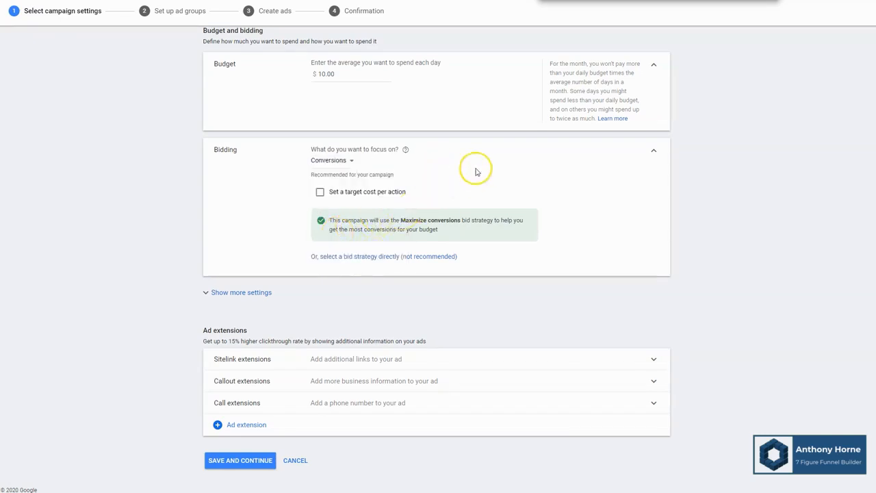
mouse_move(480, 169)
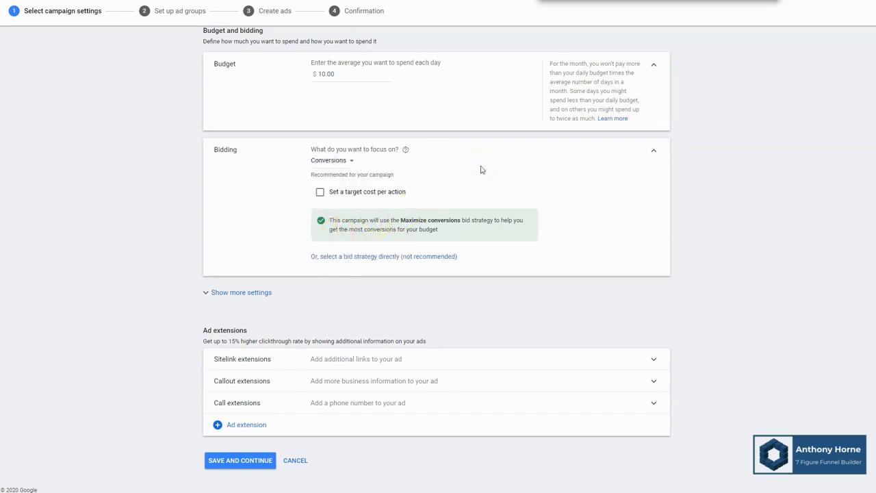
mouse_move(408, 238)
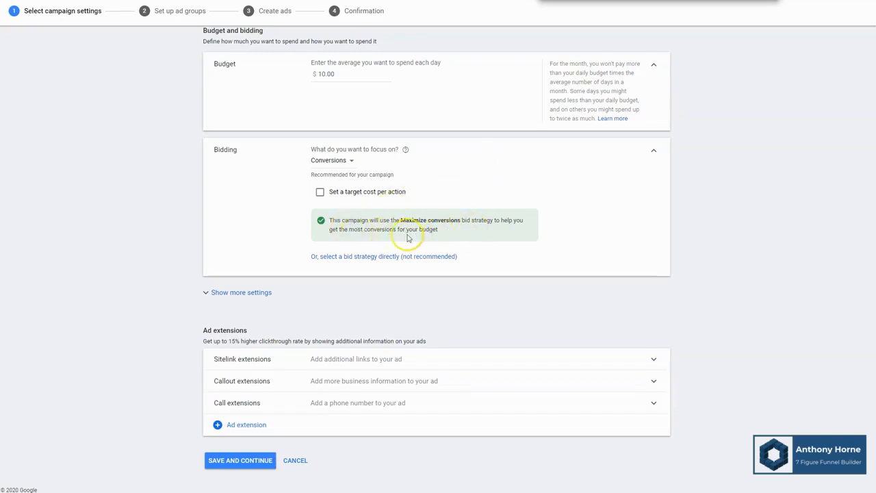
mouse_move(235, 237)
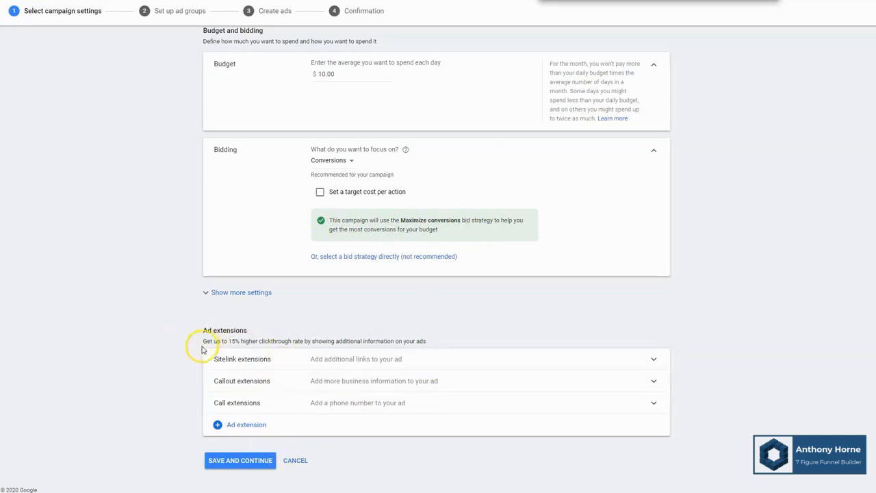
mouse_move(338, 350)
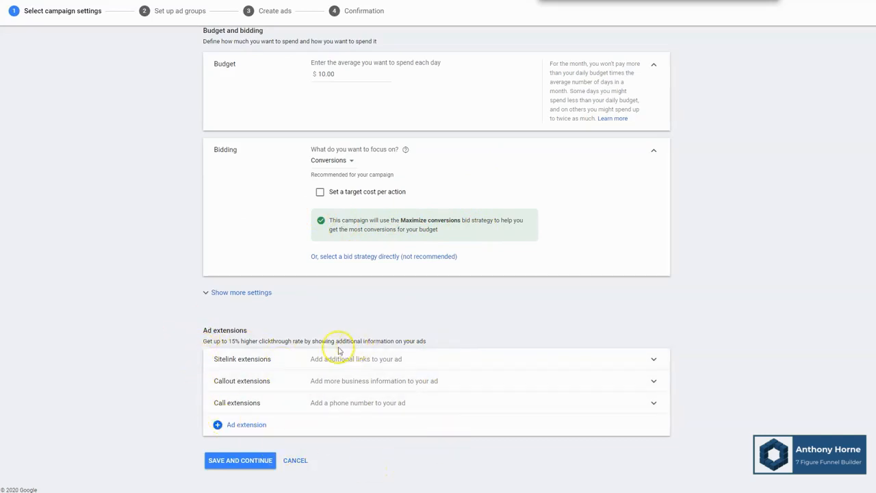
mouse_move(247, 353)
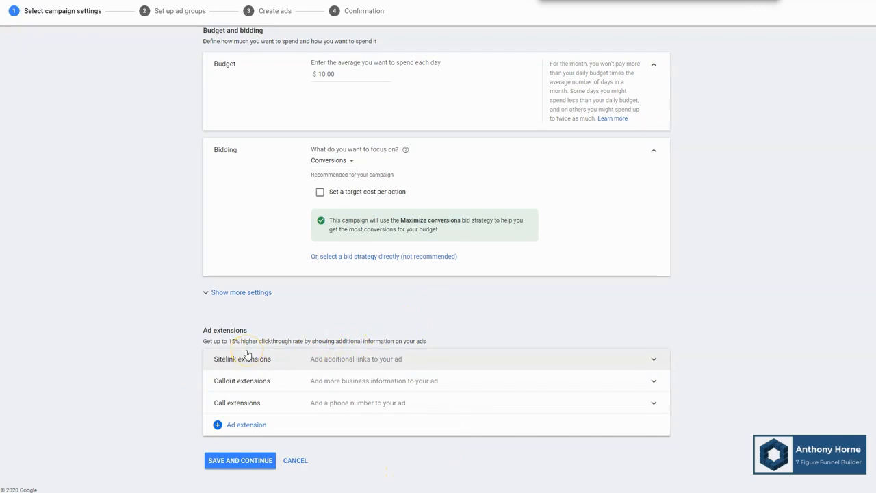
mouse_move(188, 398)
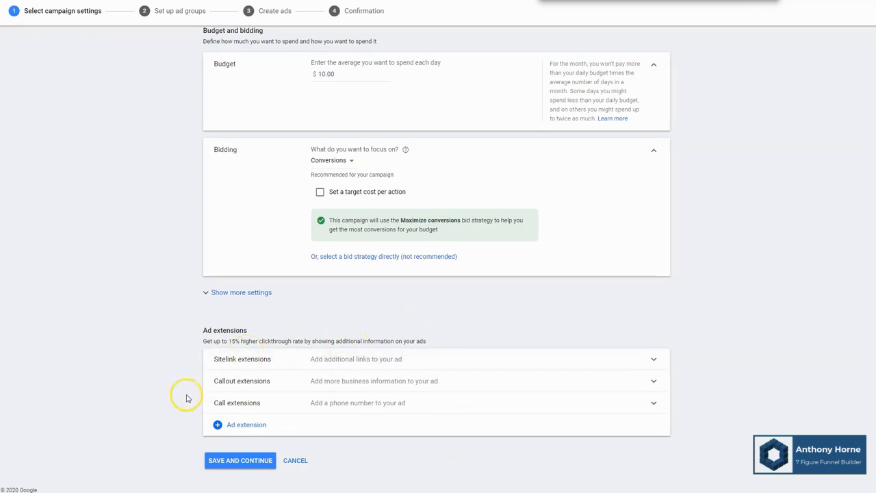
mouse_move(340, 364)
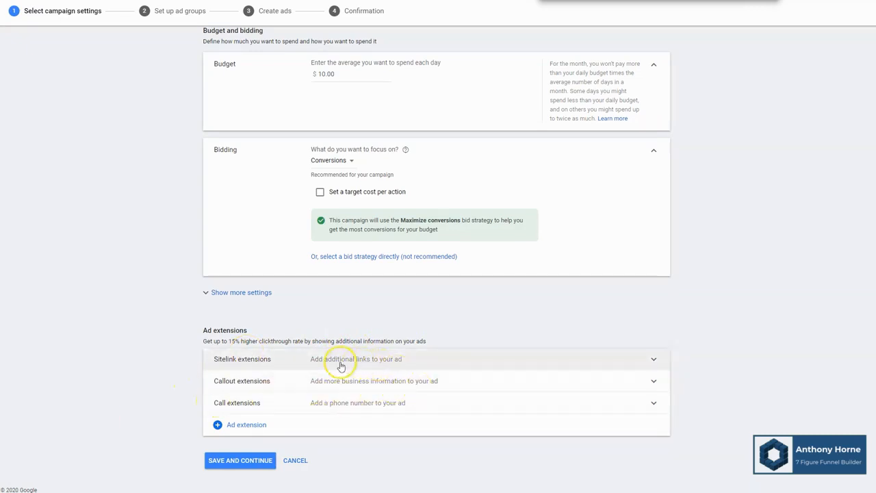
mouse_move(442, 367)
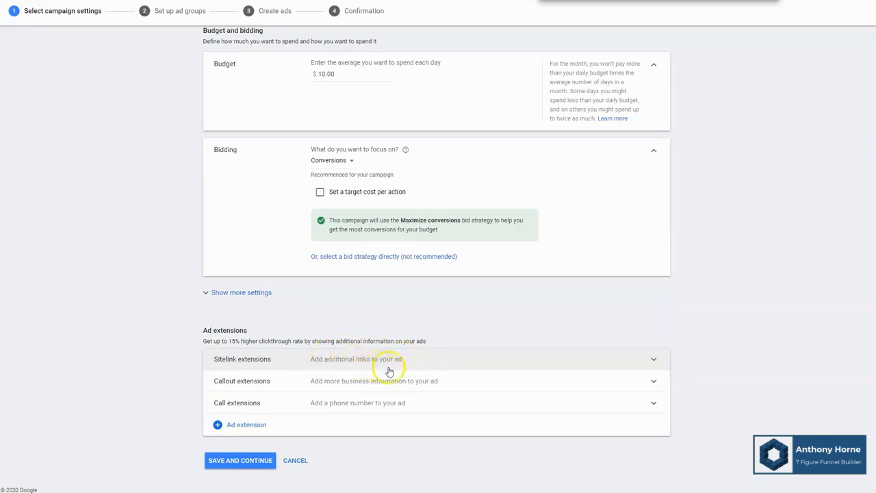
mouse_move(441, 407)
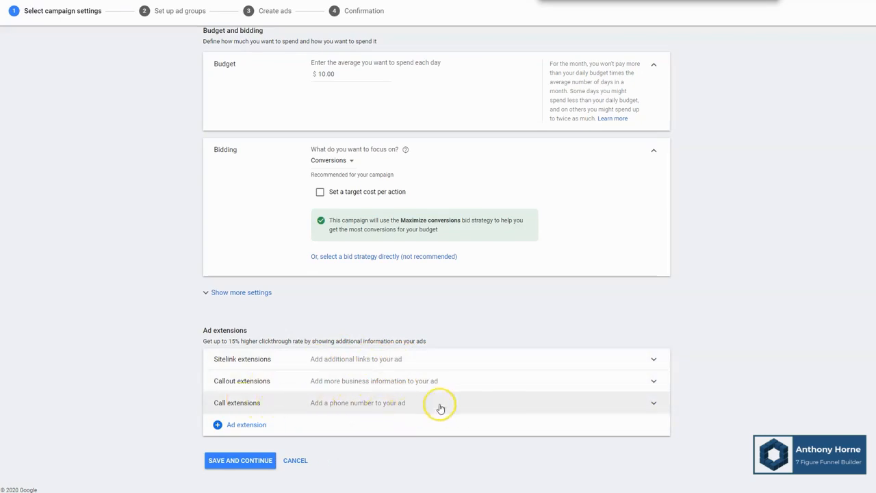
mouse_move(444, 407)
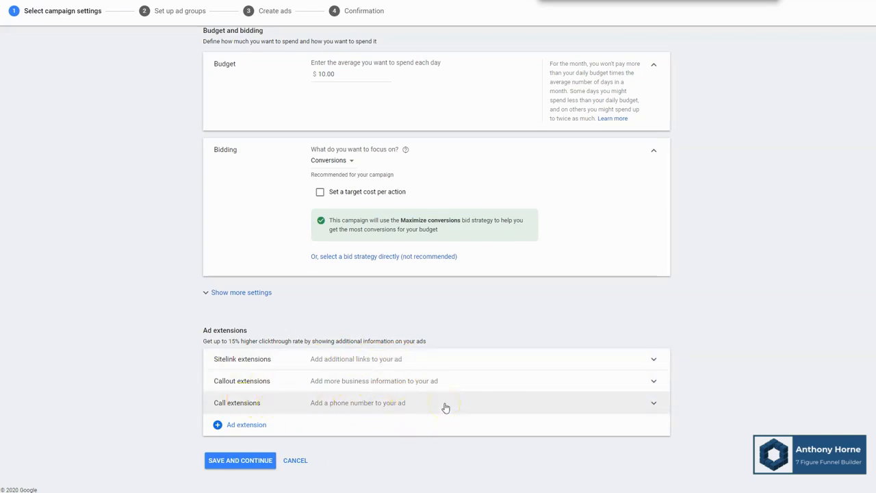
mouse_move(446, 409)
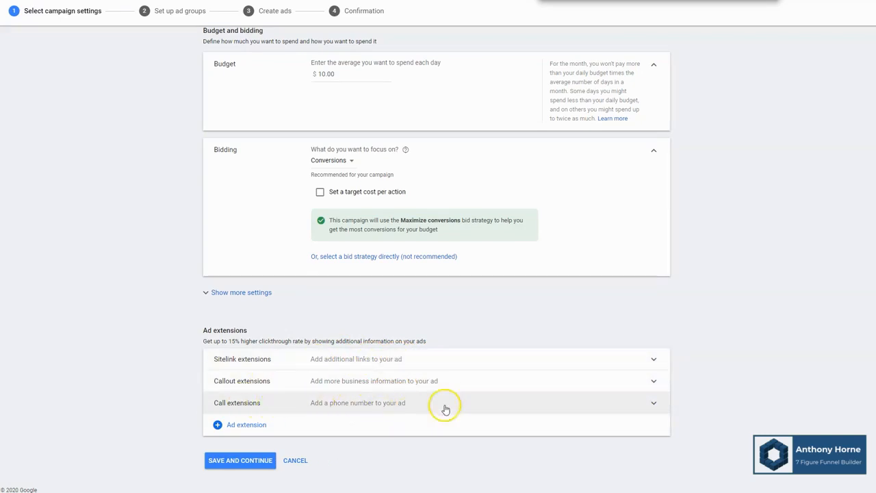
mouse_move(409, 409)
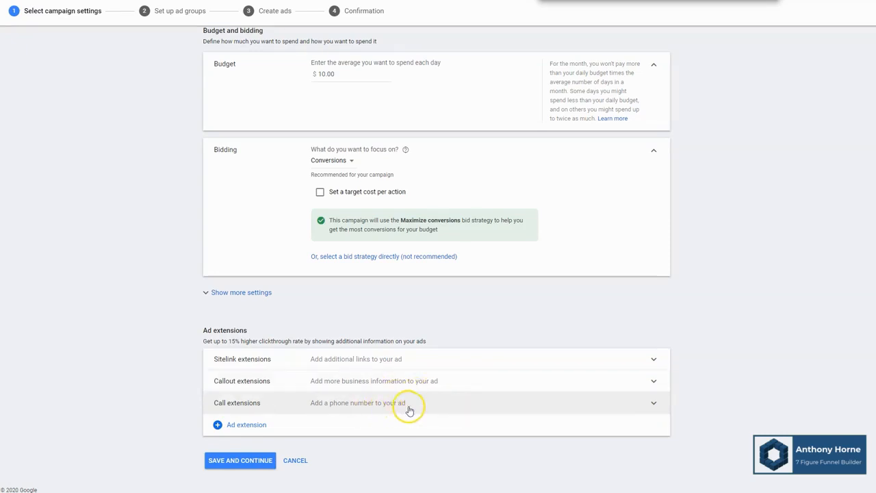
mouse_move(475, 436)
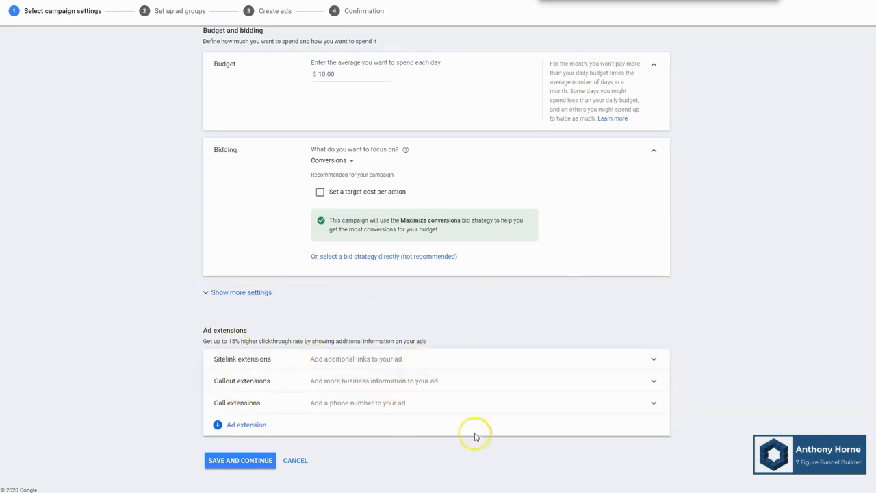
mouse_move(219, 335)
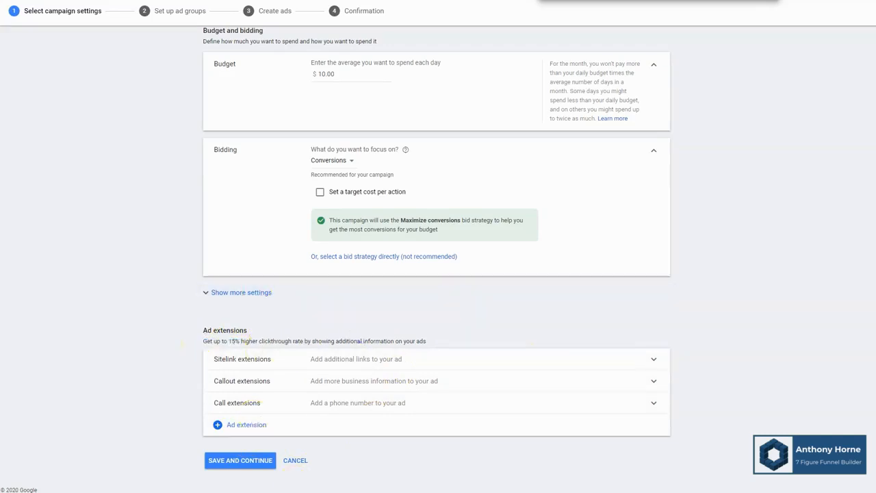
mouse_move(345, 314)
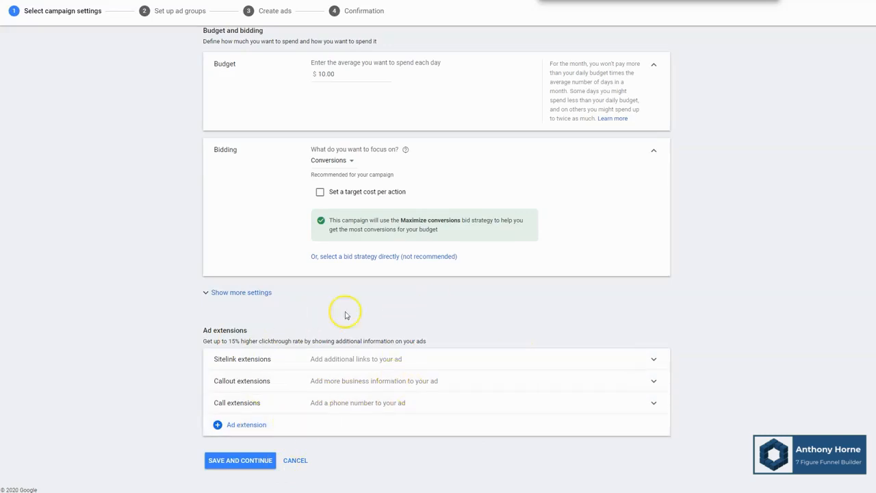
click(239, 460)
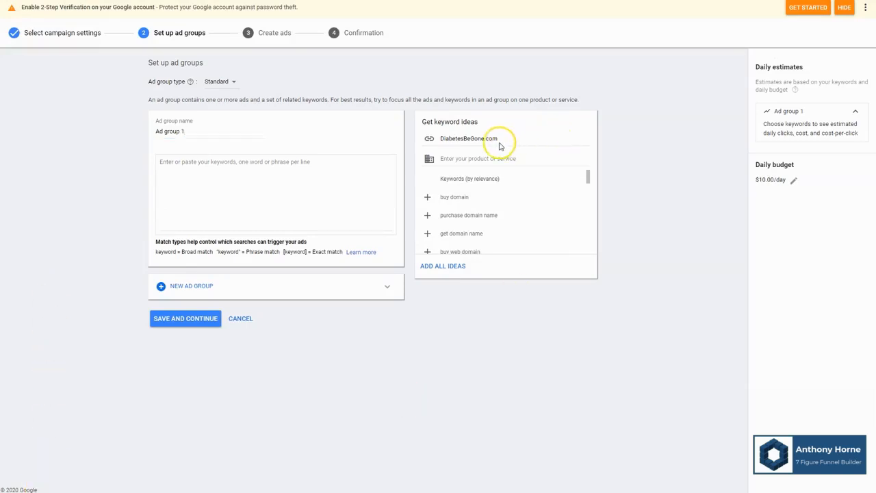
mouse_move(540, 146)
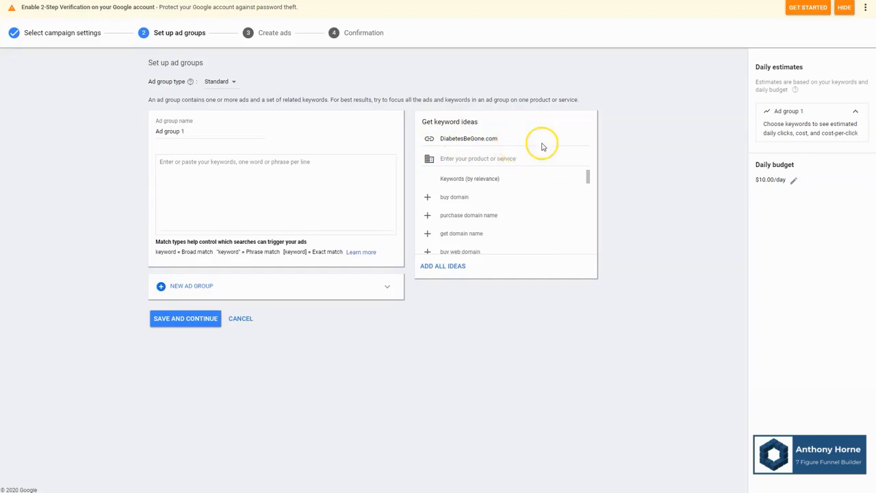
scroll(down, 3)
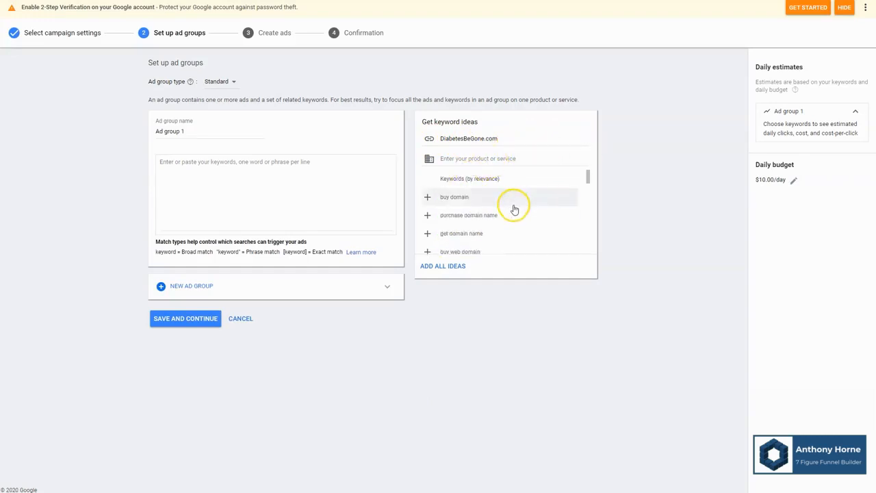
mouse_move(508, 157)
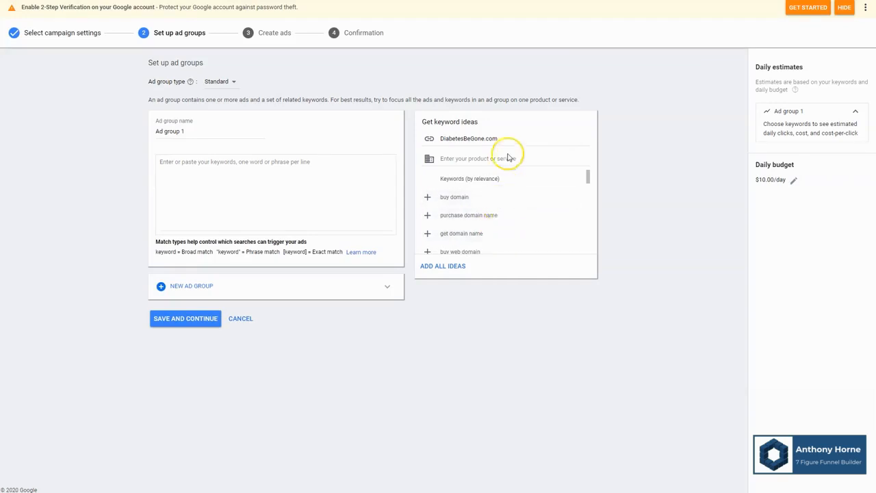
mouse_move(494, 215)
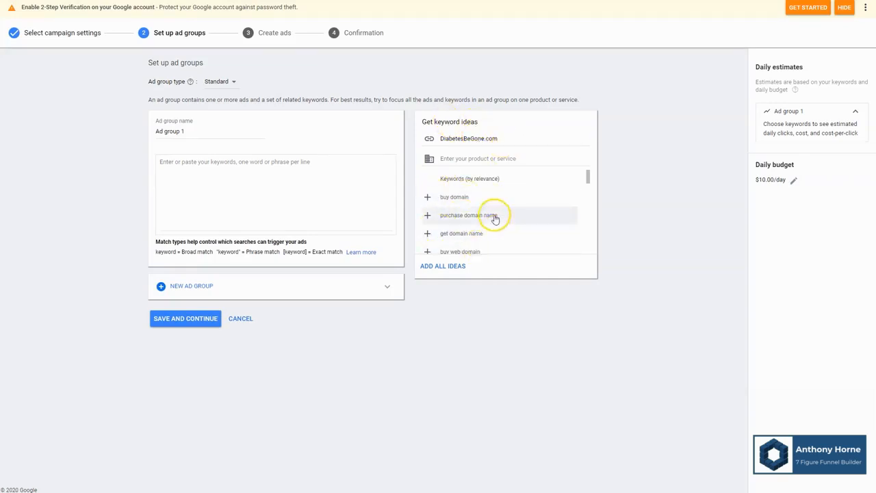
mouse_move(491, 197)
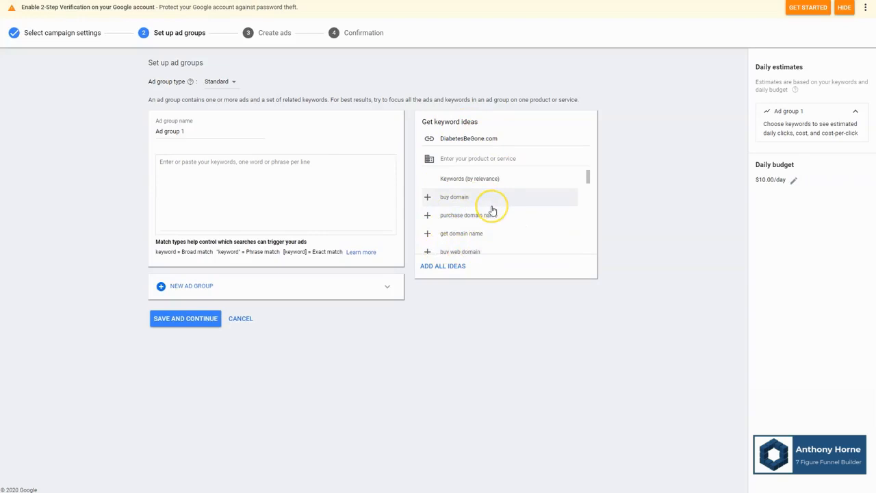
mouse_move(497, 215)
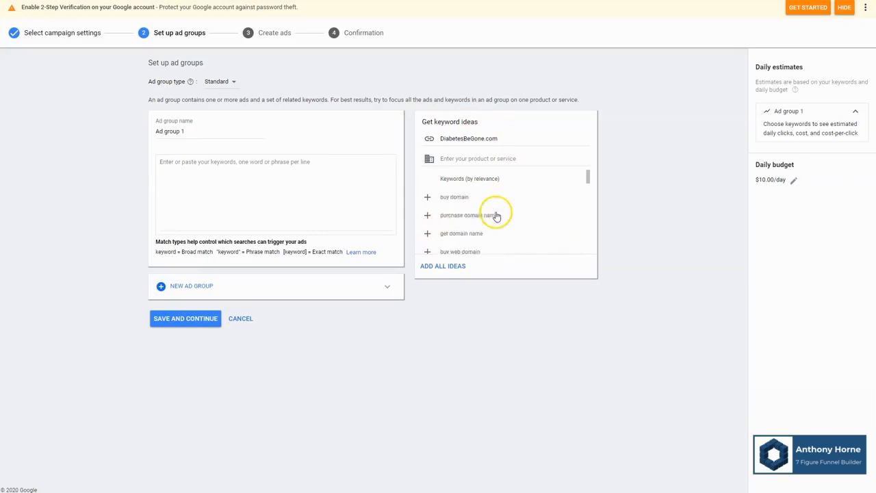
mouse_move(523, 209)
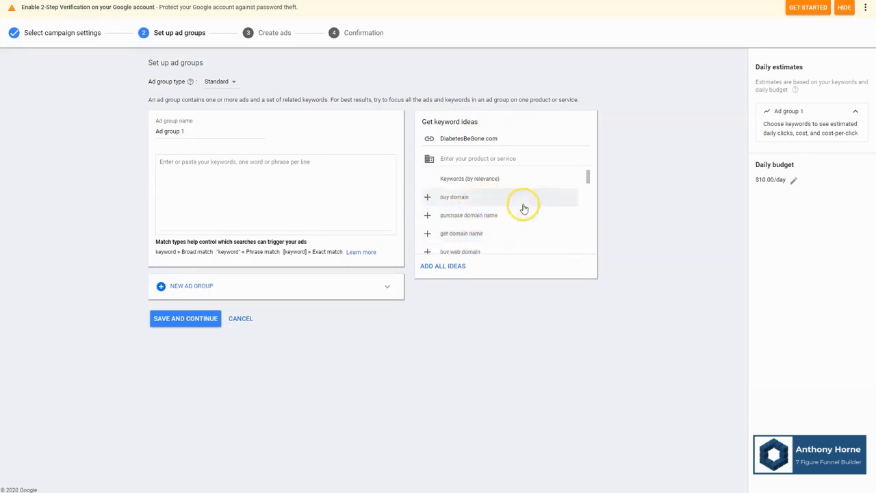
mouse_move(447, 130)
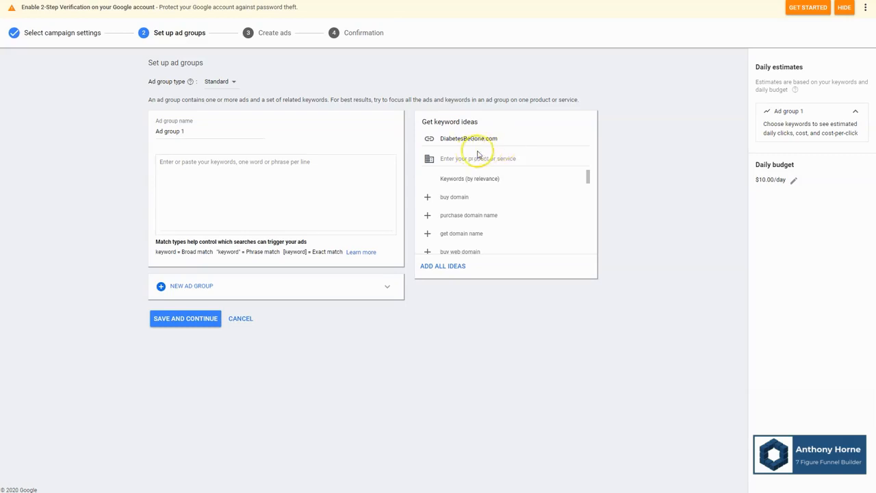
- Clear the related website and base keyword ideas on 'blood glucose monitor' instead
triple_click(469, 138)
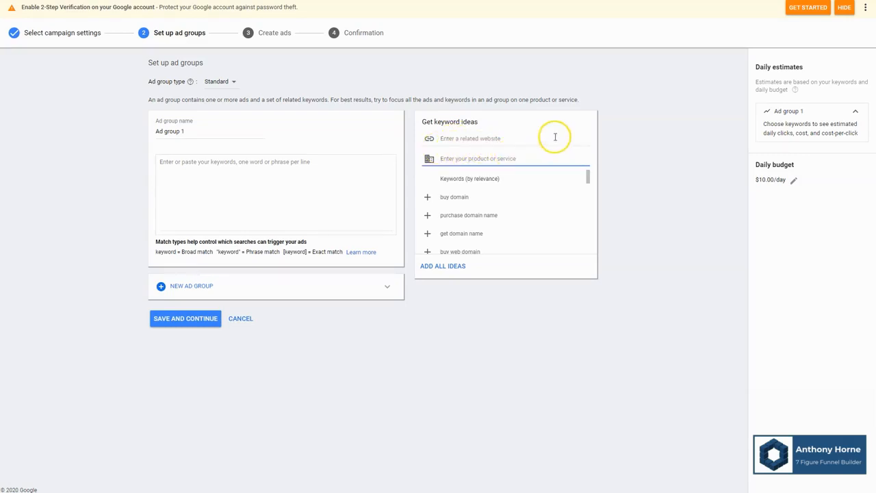
mouse_move(525, 96)
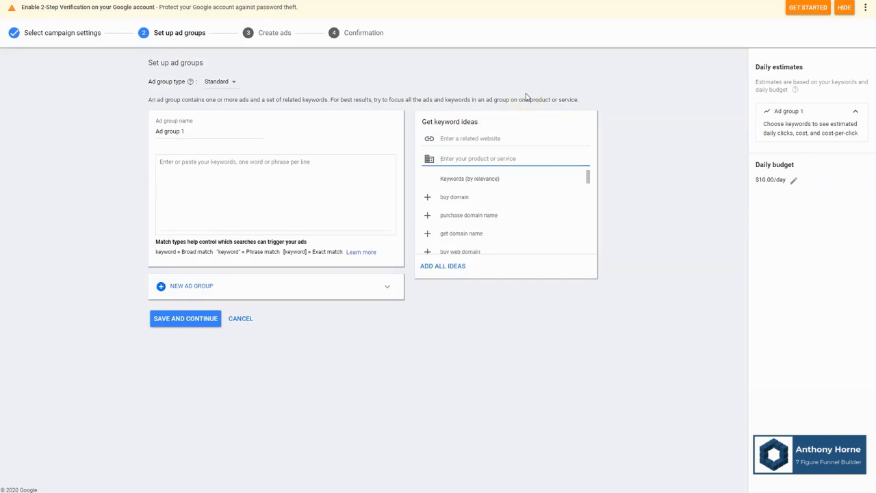
text(blood glu)
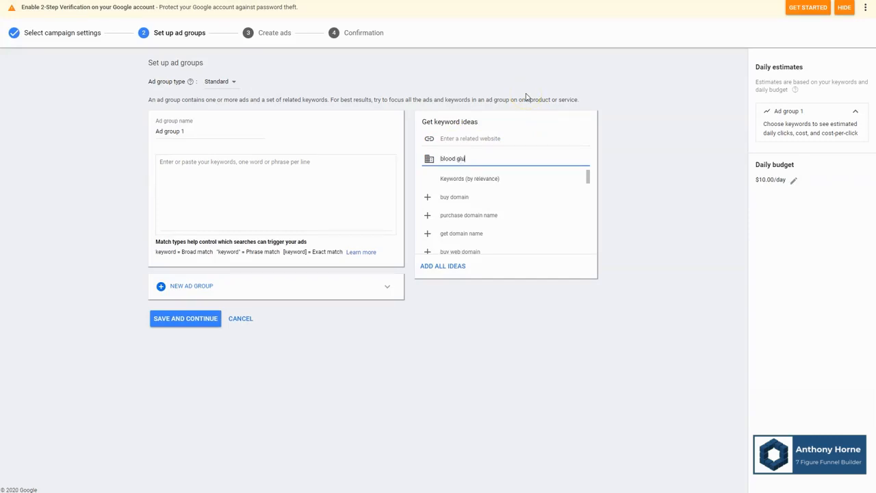
text(cose)
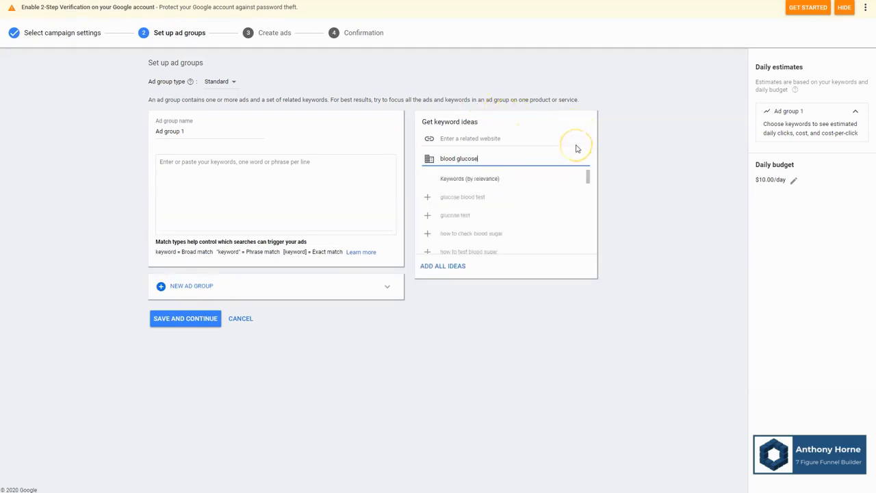
mouse_move(449, 198)
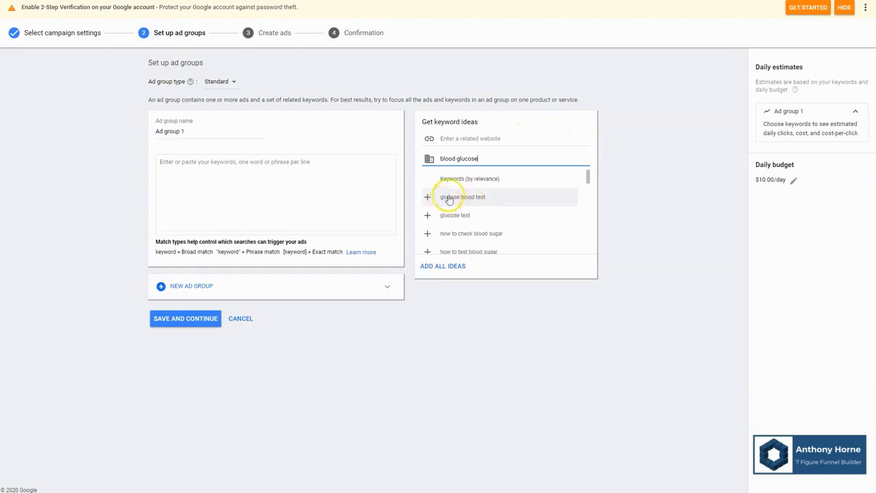
text(m)
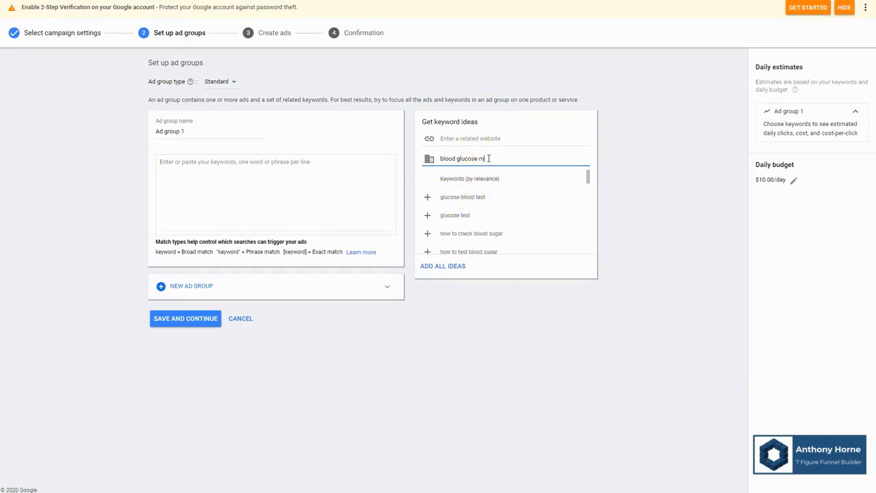
text(onitor)
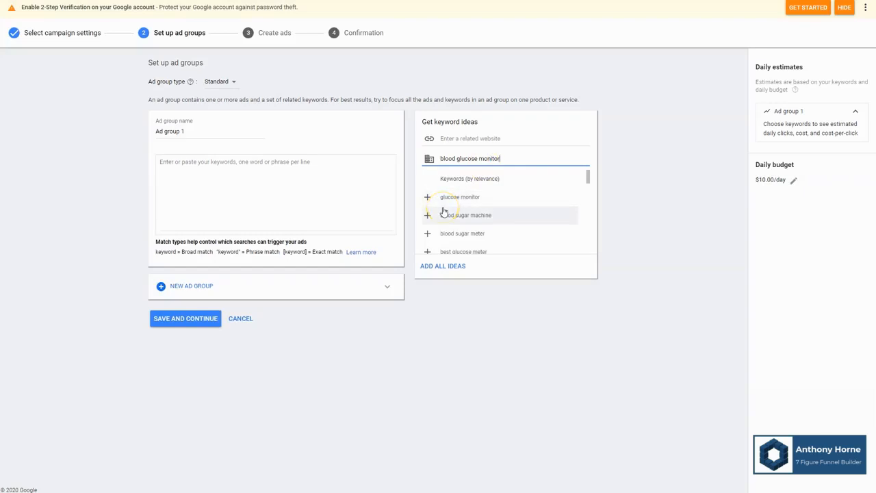
- Add suggested keywords glucose monitor, blood sugar machine, blood sugar meter, best glucose meter and diabetes meter
click(427, 197)
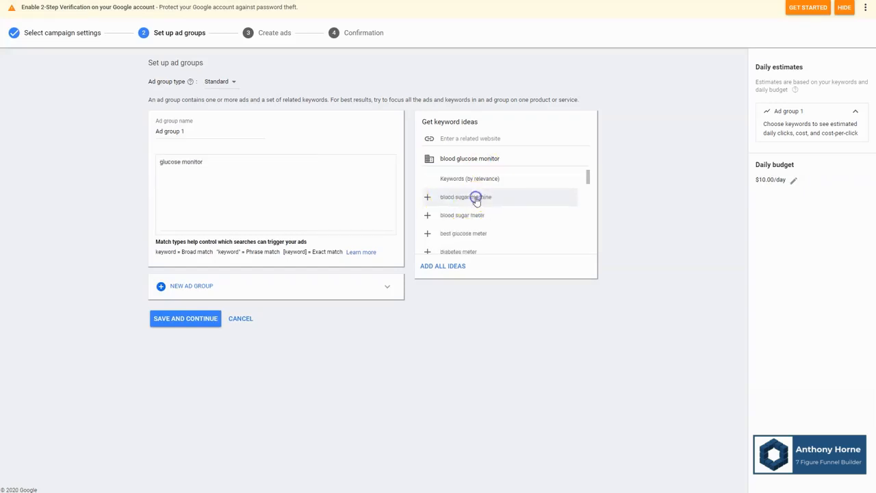
click(427, 197)
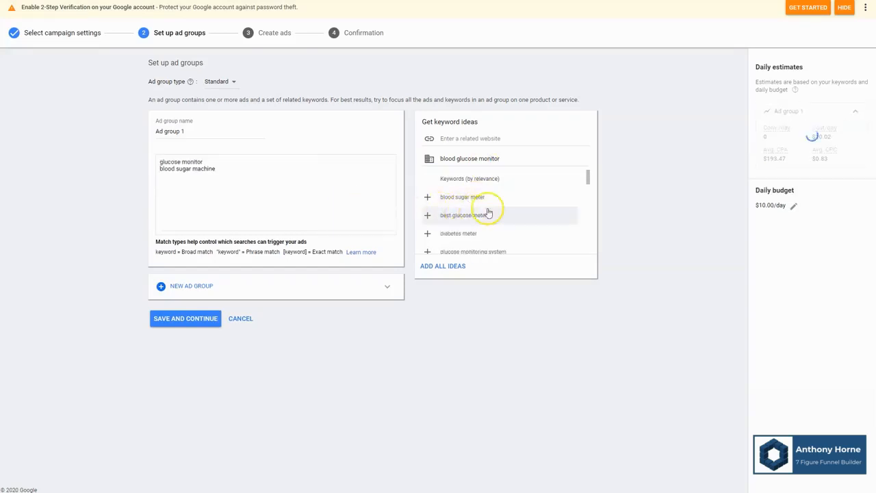
click(427, 197)
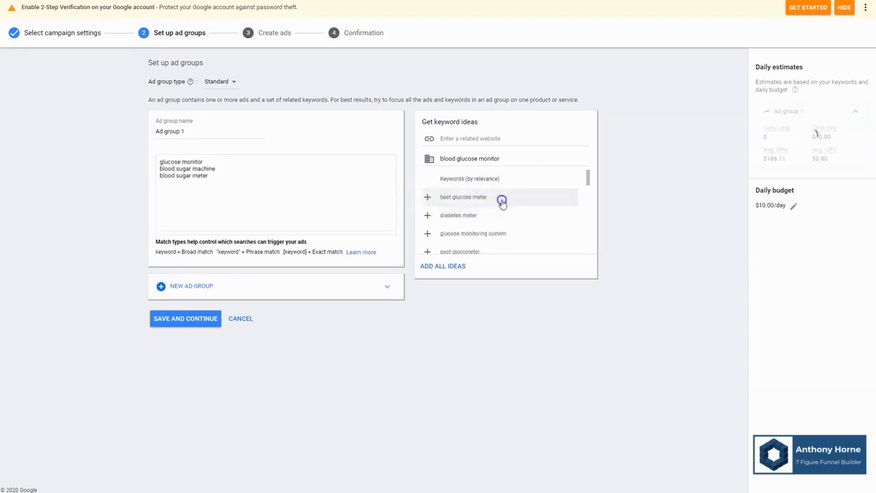
click(427, 197)
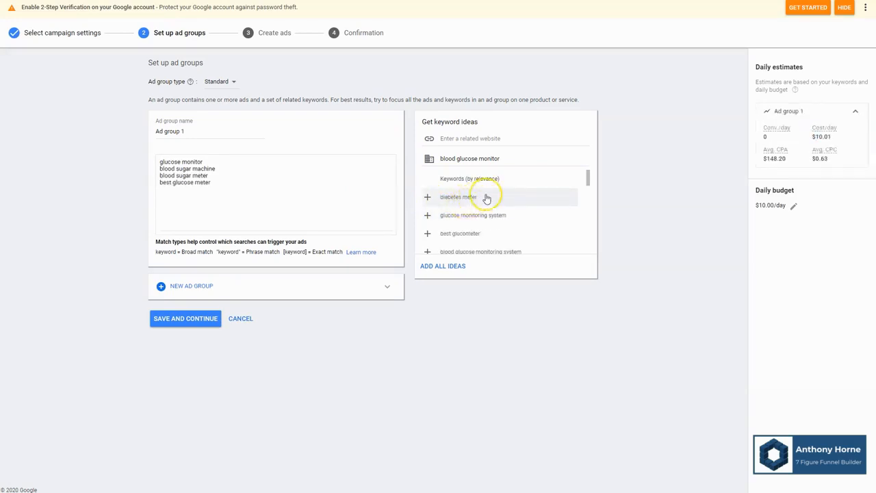
click(427, 197)
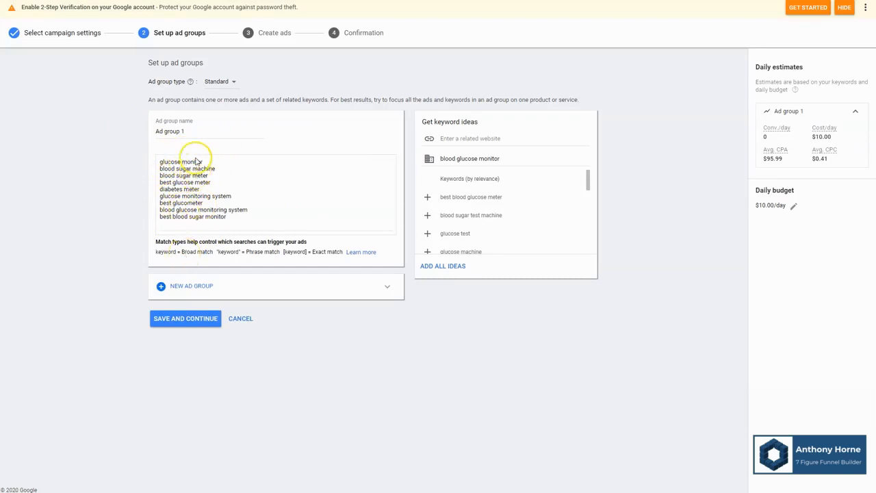
mouse_move(172, 288)
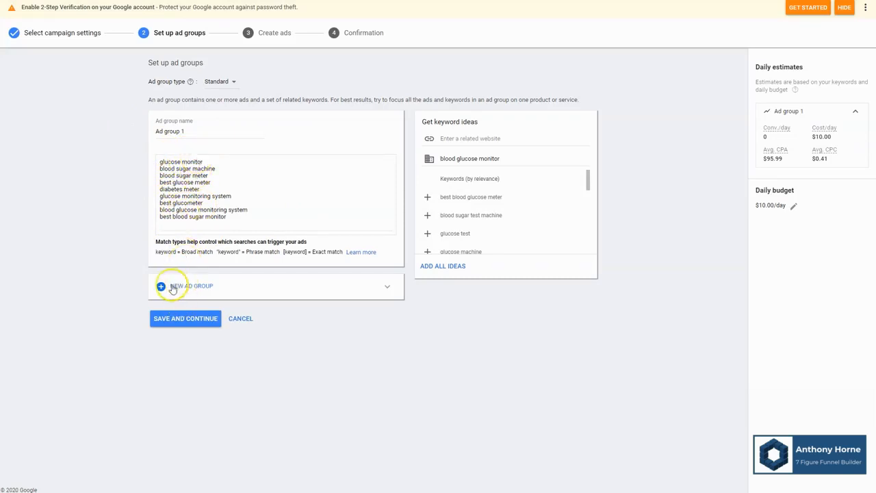
click(191, 285)
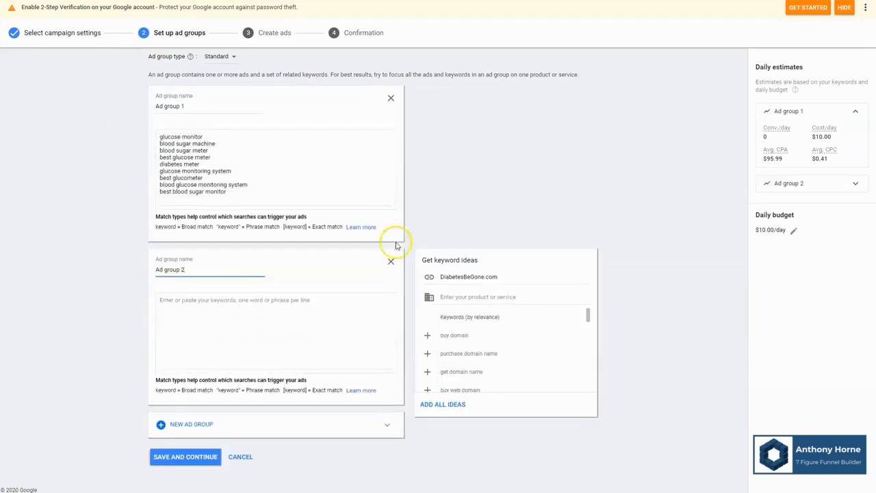
click(390, 261)
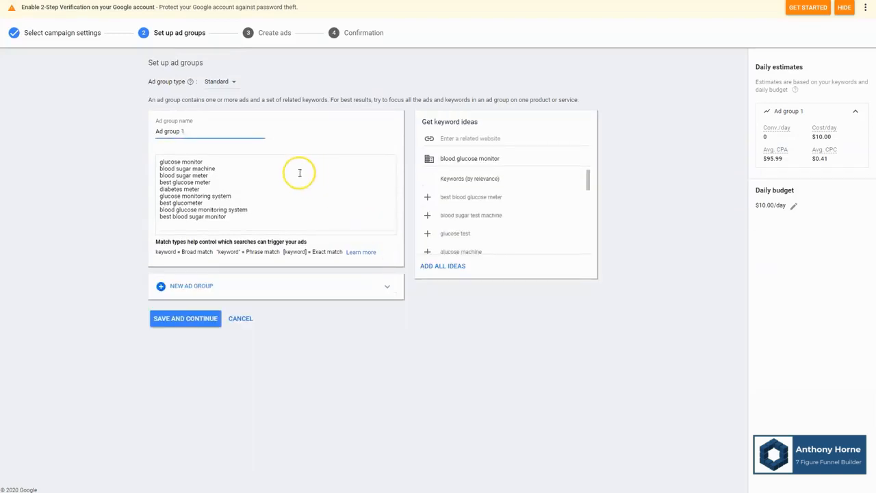
mouse_move(45, 486)
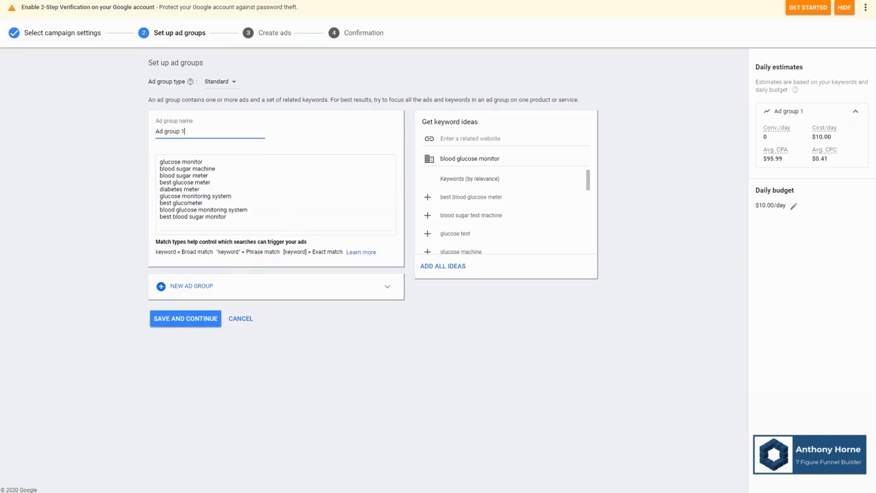
mouse_move(129, 153)
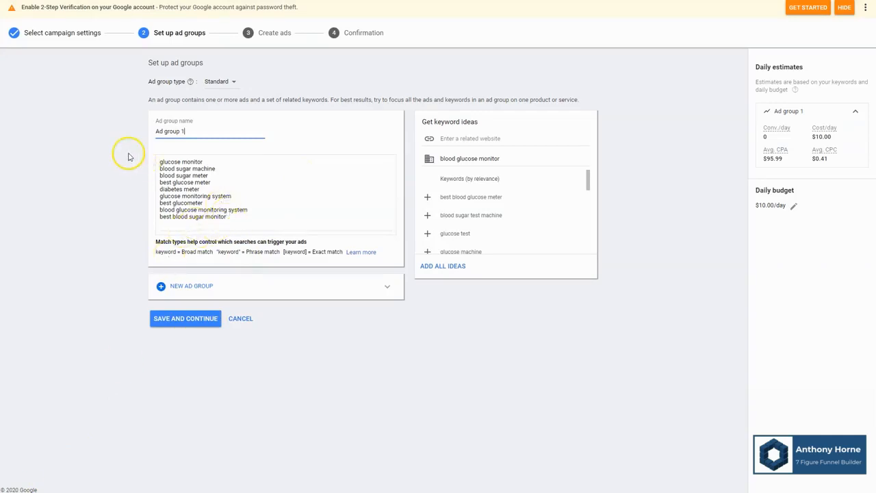
mouse_move(130, 155)
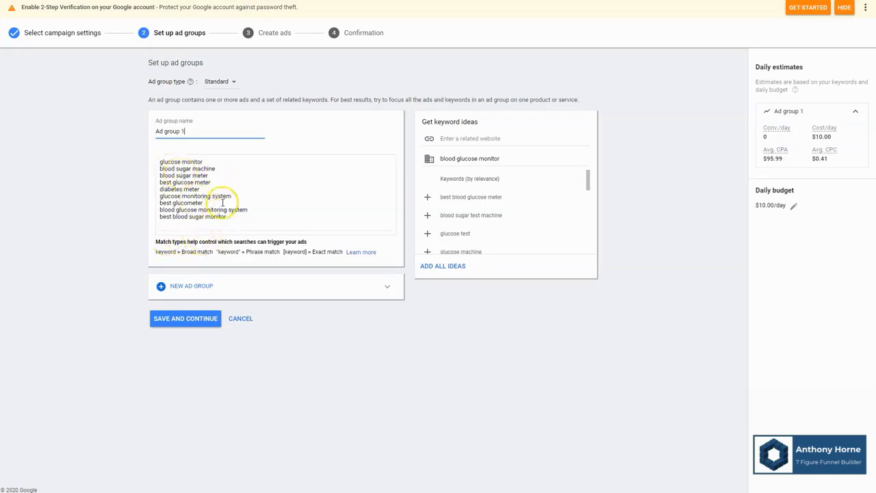
mouse_move(188, 301)
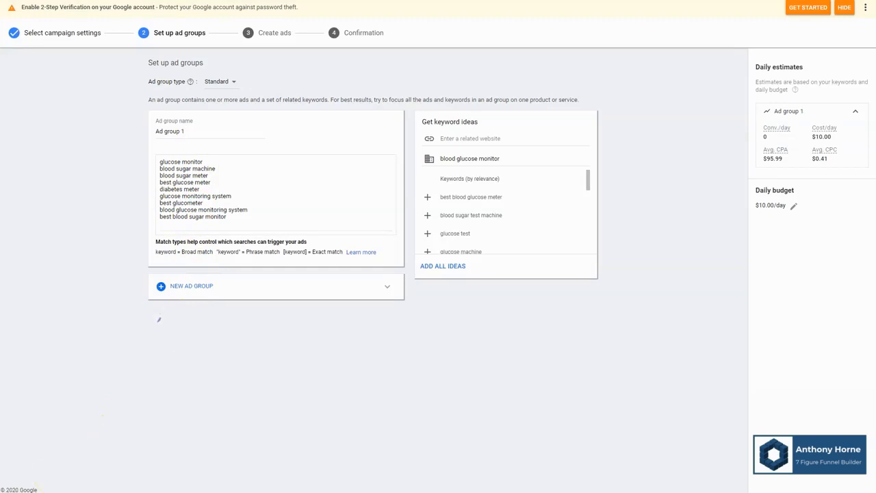
- Save the ad group and give the text ad Headline 1 'Best Blood Glucose Monitor'
click(274, 33)
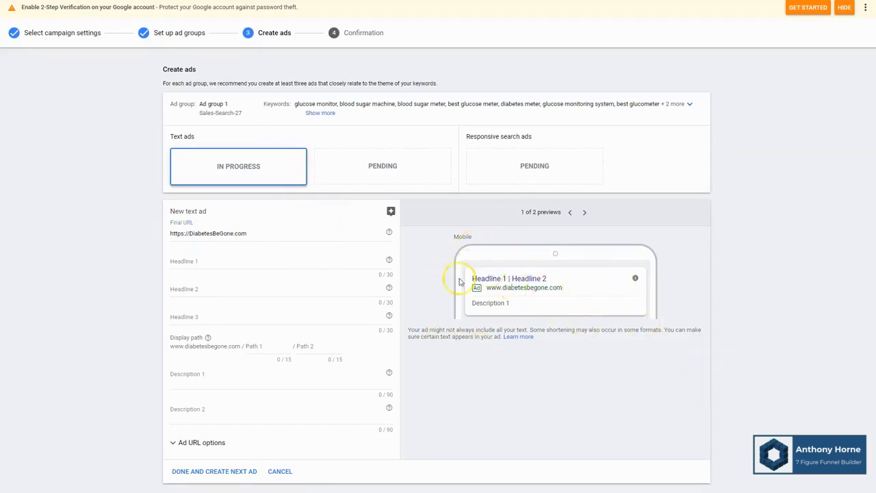
click(242, 262)
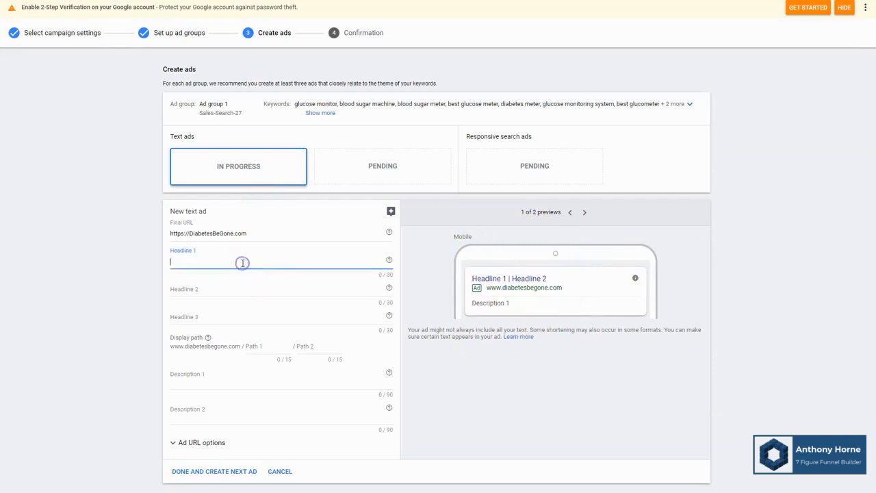
text(Best Blood Glucose Monitor)
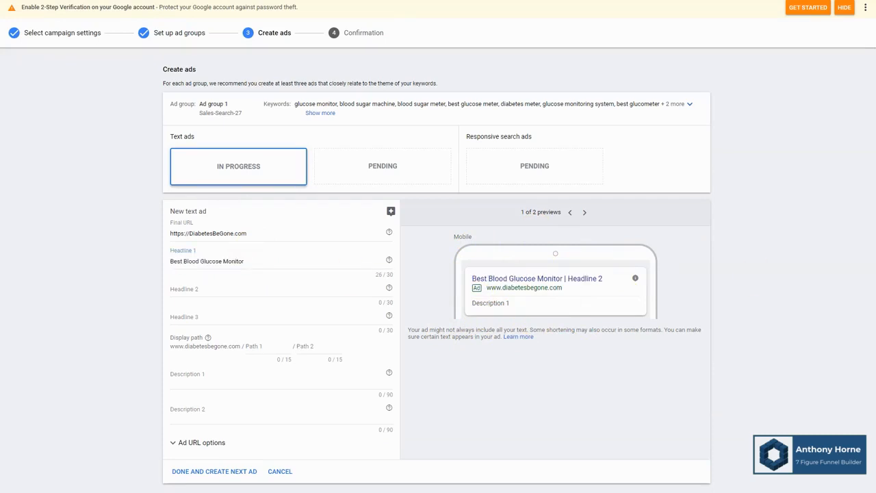
mouse_move(221, 315)
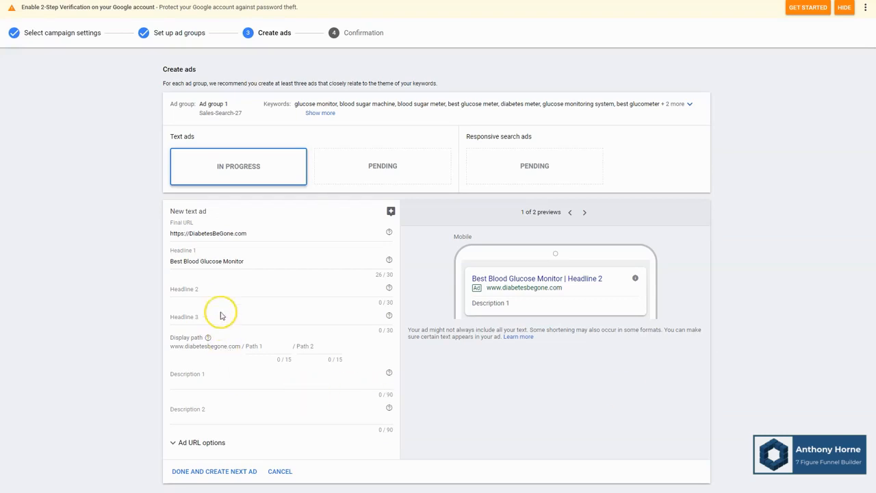
- Add Headline 2 'Get the top monitor' and a Description 1 about top quality, affordability and reviews
text(Get the top monitor on the market)
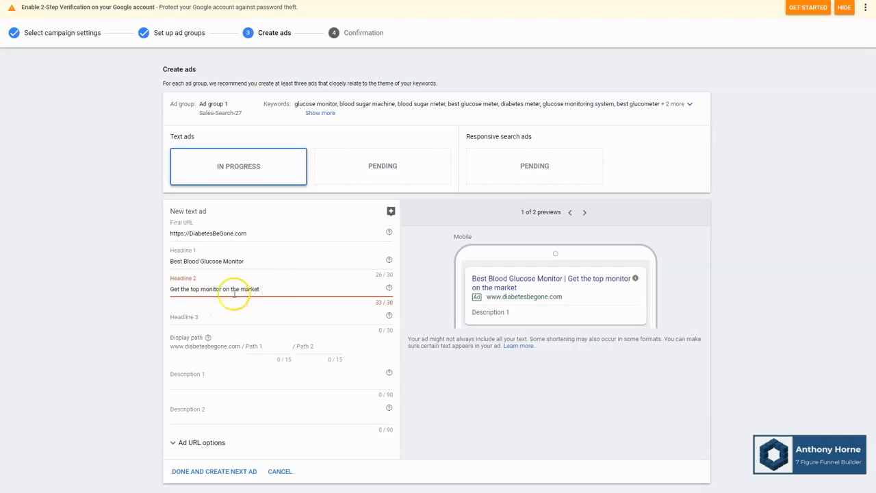
double_click(240, 288)
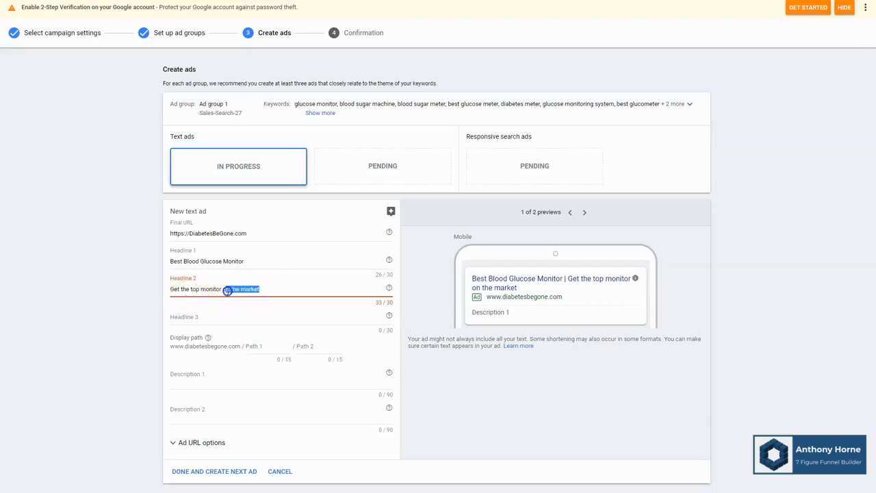
key(Backspace)
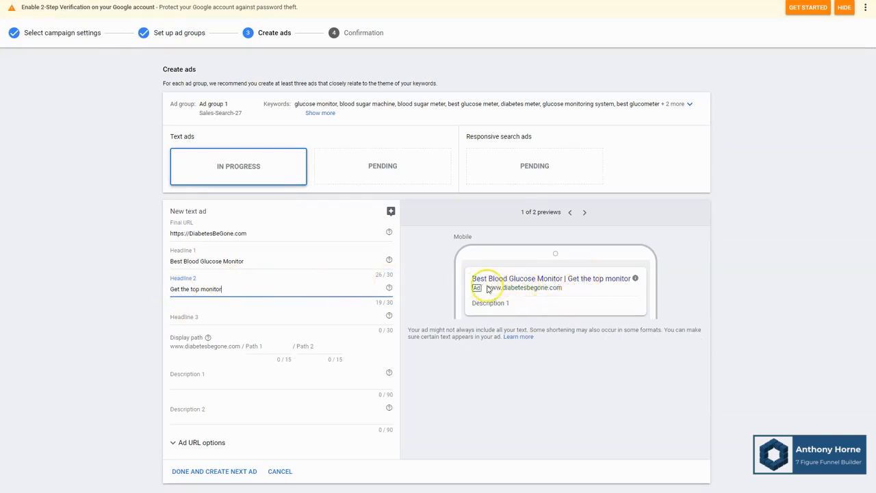
mouse_move(260, 308)
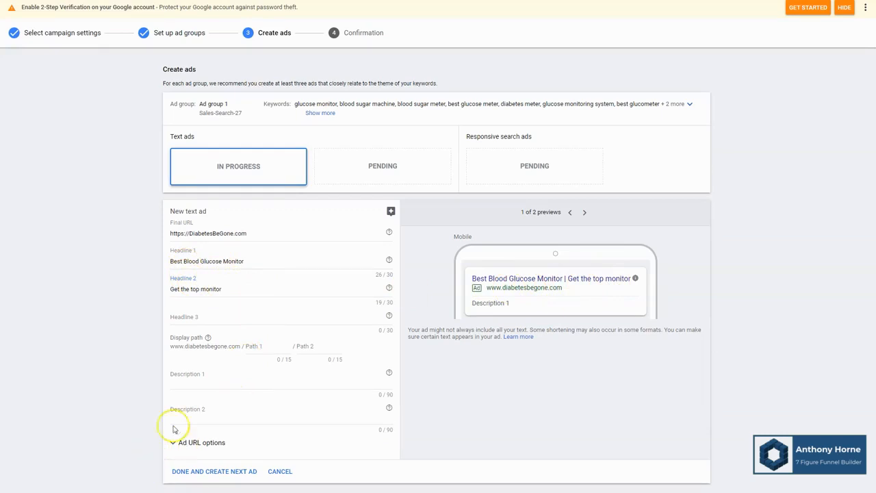
mouse_move(442, 326)
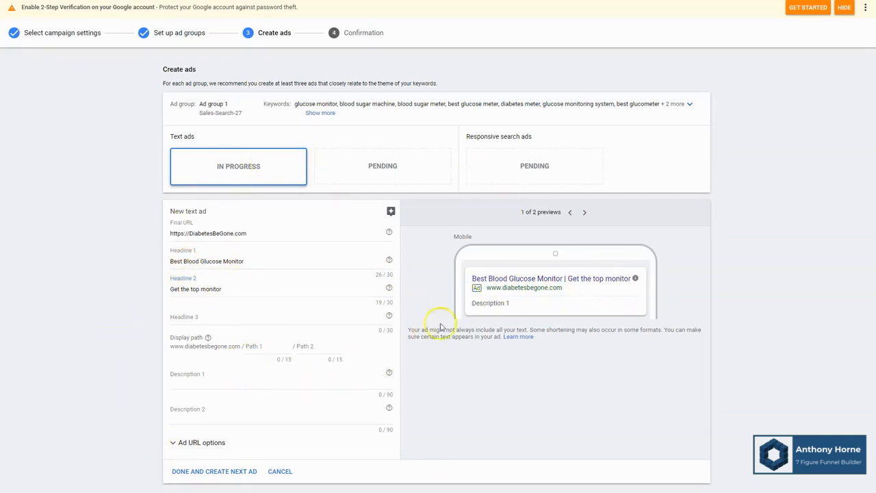
mouse_move(246, 325)
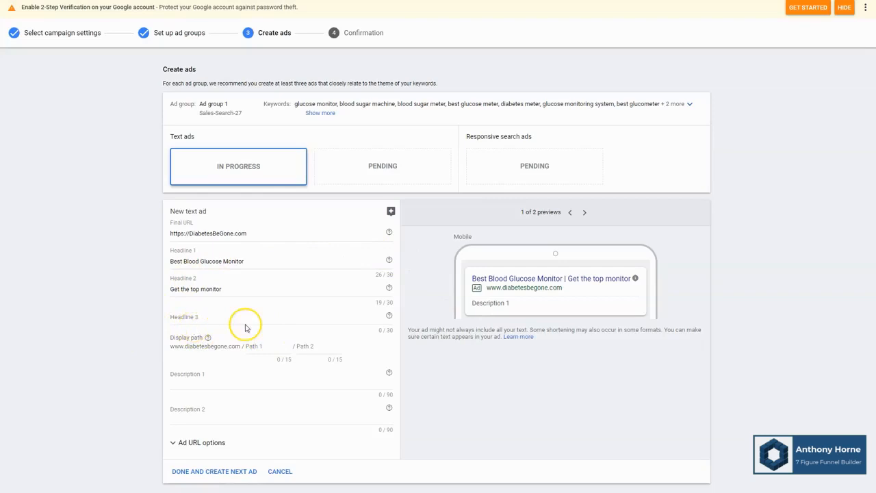
mouse_move(363, 429)
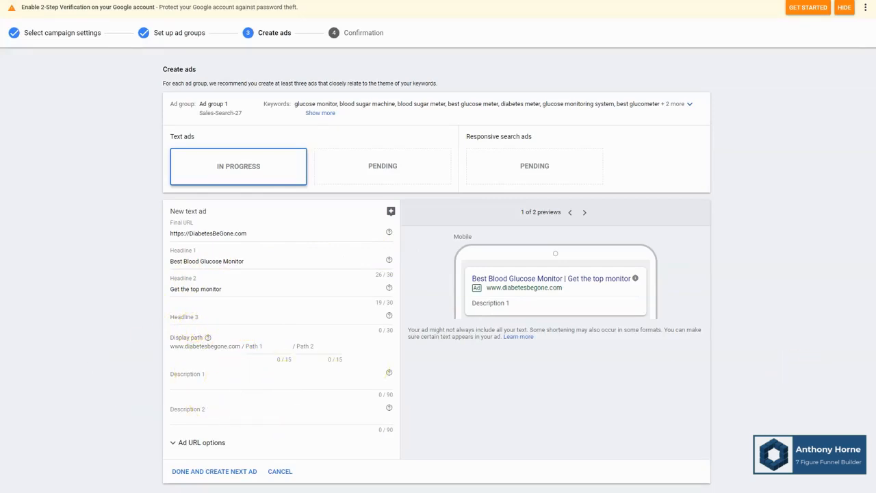
text(Our glucose monitor is both top quality and affordable. Have a look at our reviews!)
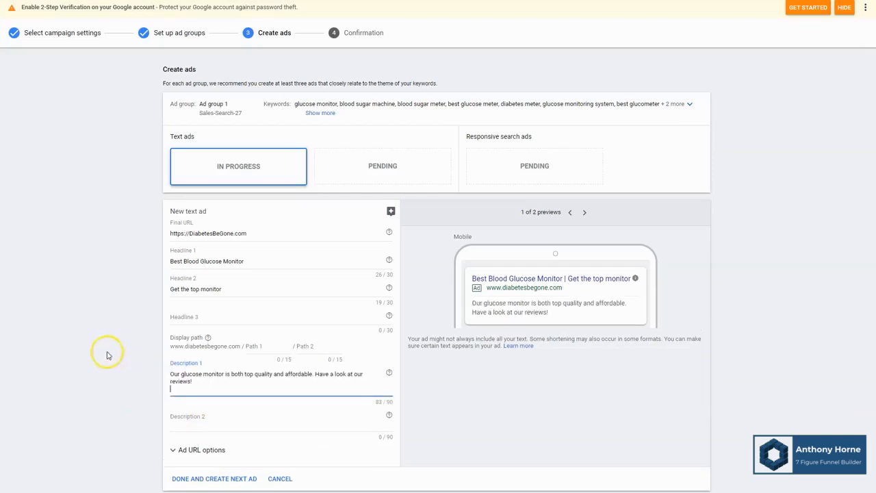
scroll(down, 3)
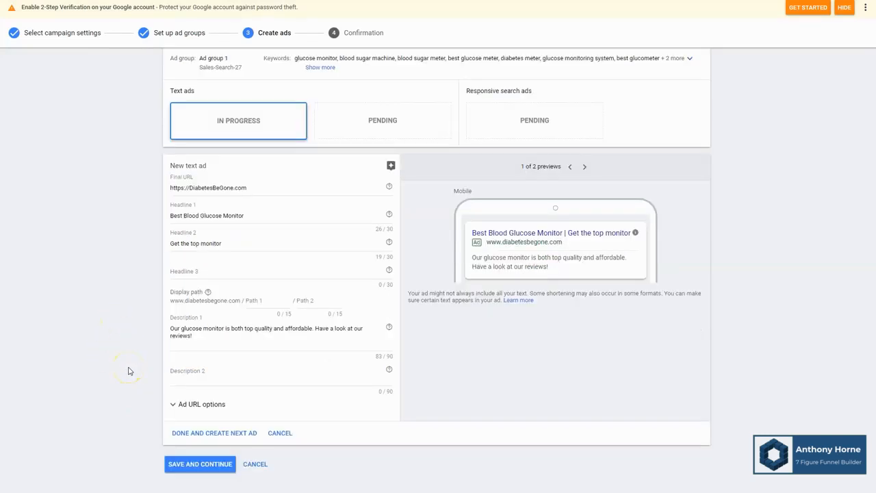
mouse_move(120, 388)
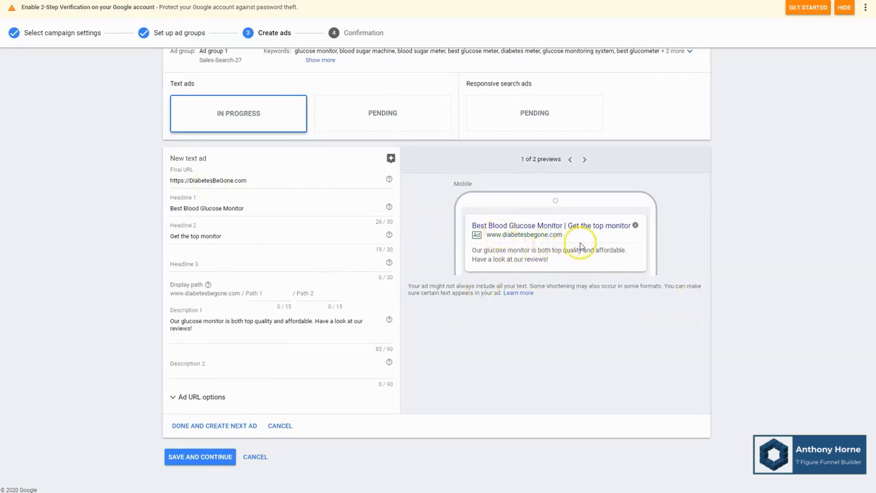
mouse_move(203, 225)
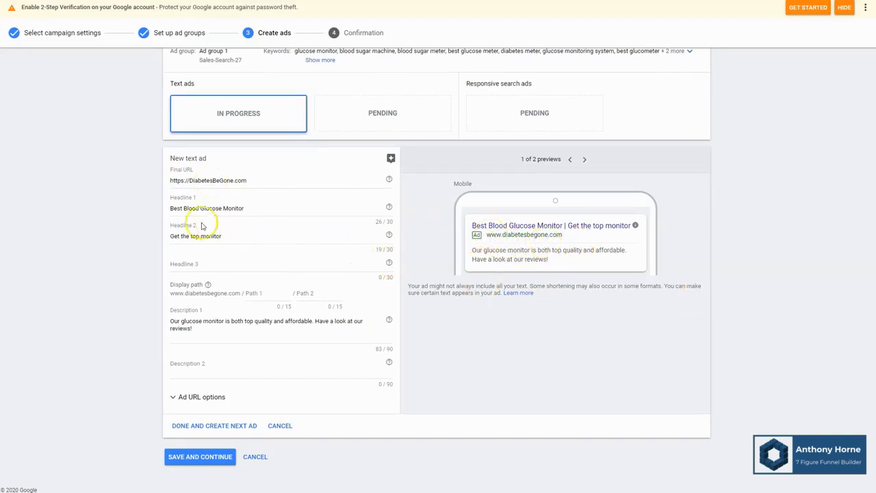
mouse_move(611, 241)
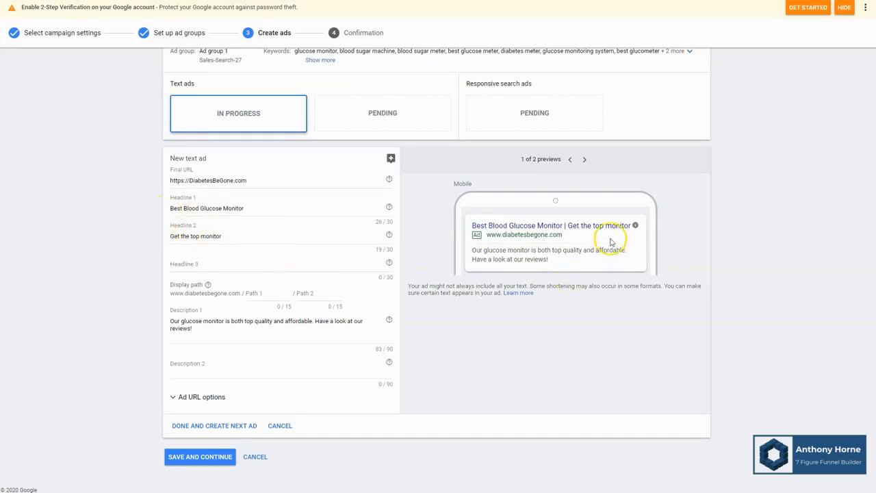
mouse_move(497, 229)
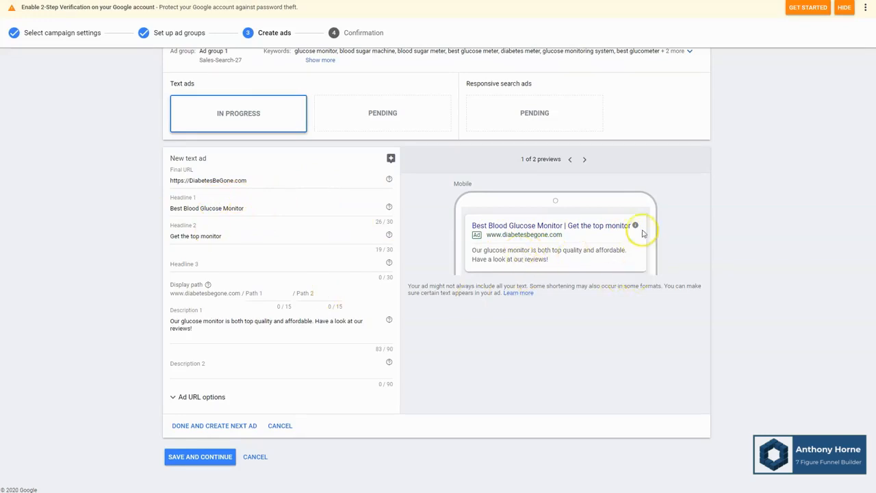
- Switch the ad preview from the mobile to the desktop version
click(584, 159)
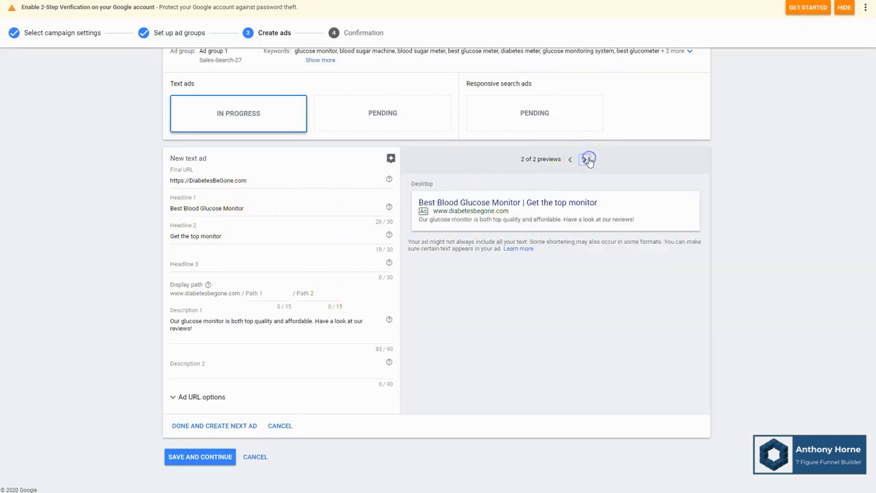
mouse_move(452, 181)
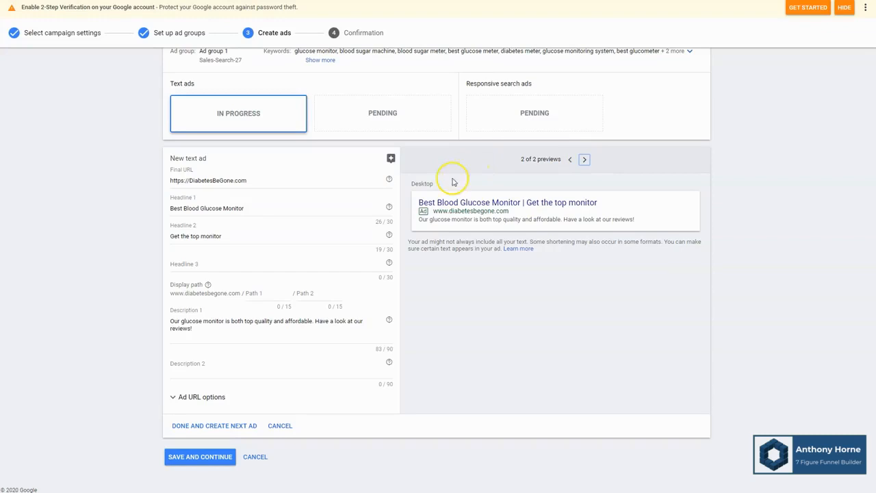
mouse_move(541, 241)
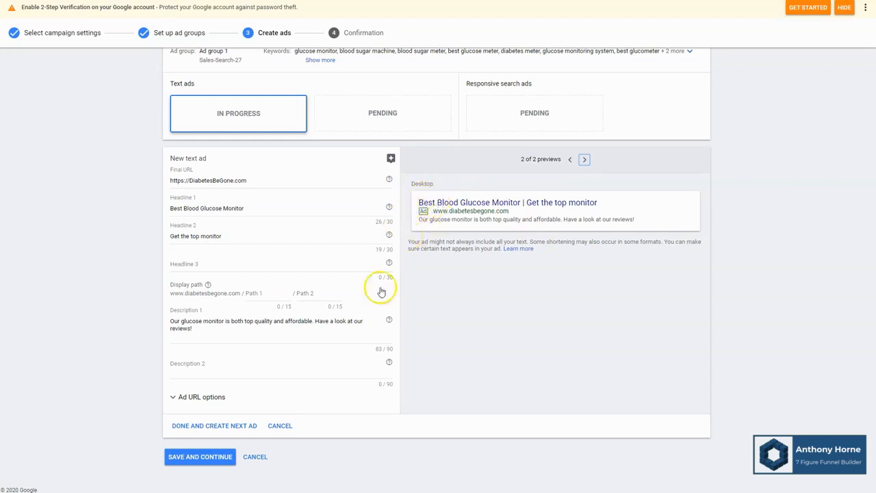
mouse_move(400, 394)
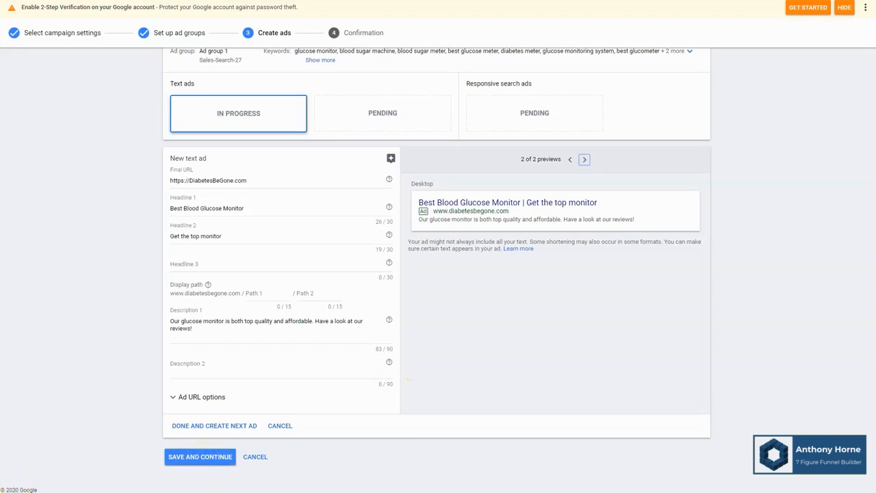
- Save the text ad without extra headlines and review the campaign summary: $10.00 daily budget, 1 ad group, 9 keywords, 1 ad
click(199, 456)
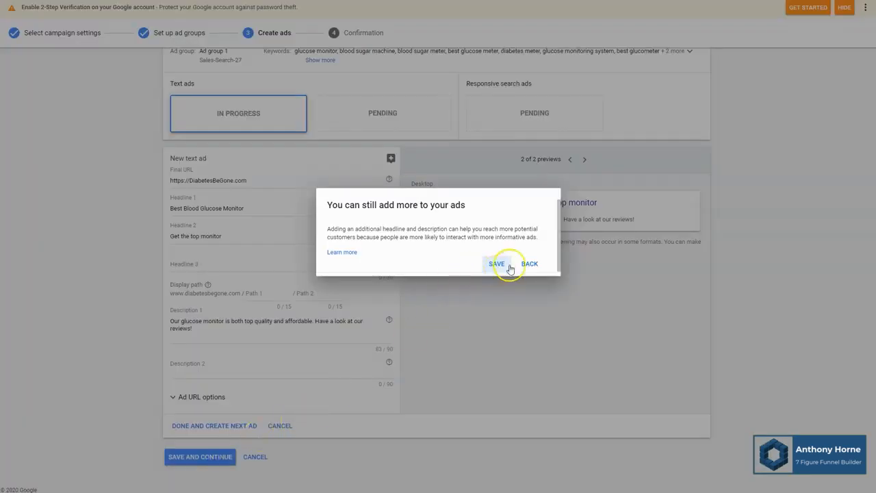
click(496, 264)
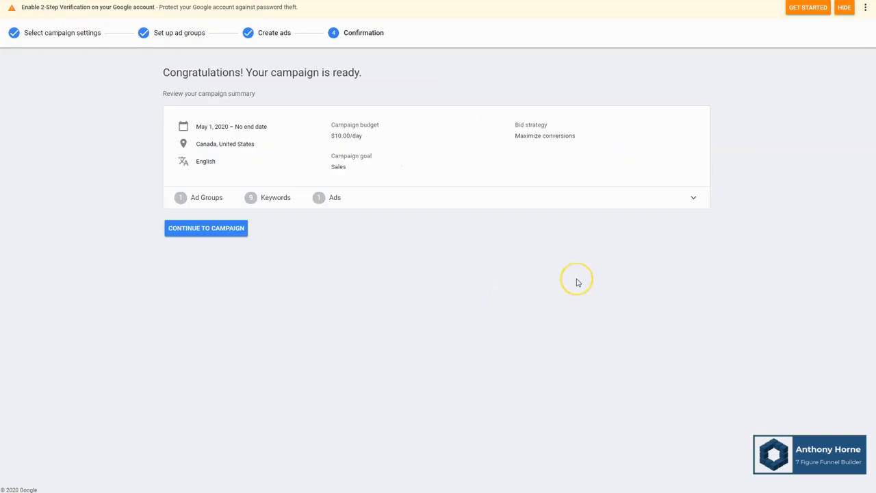
mouse_move(260, 121)
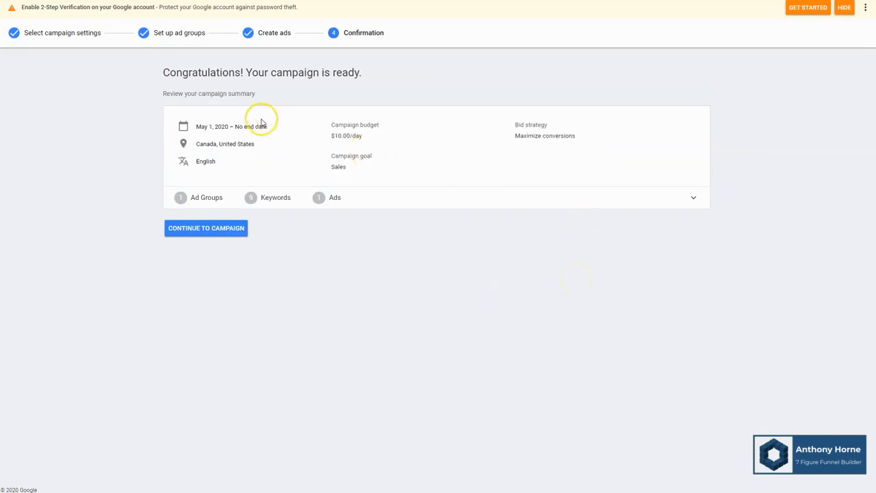
mouse_move(525, 123)
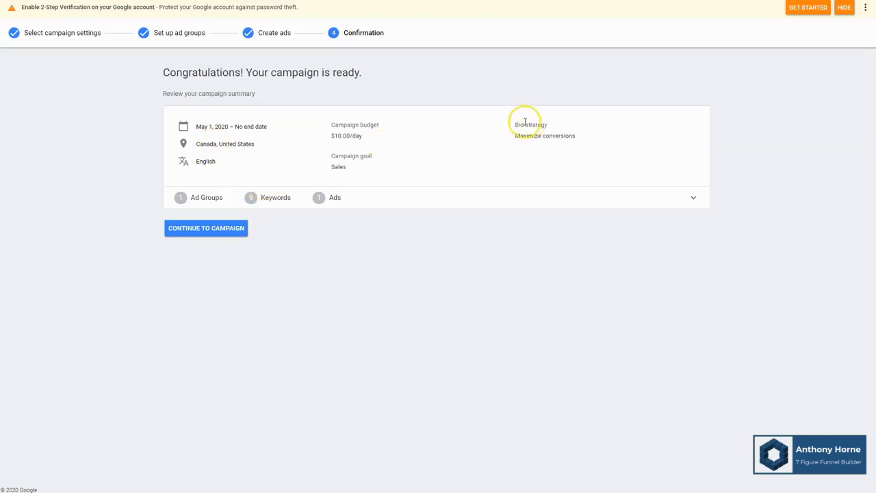
click(692, 198)
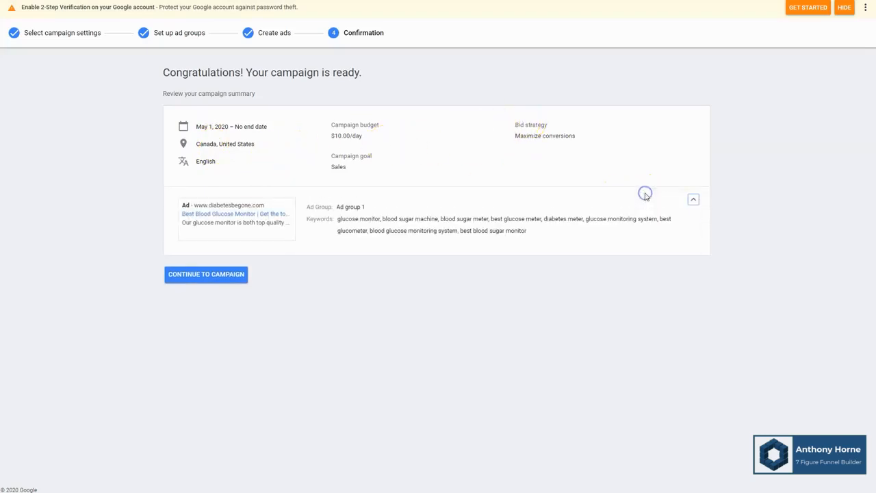
click(692, 199)
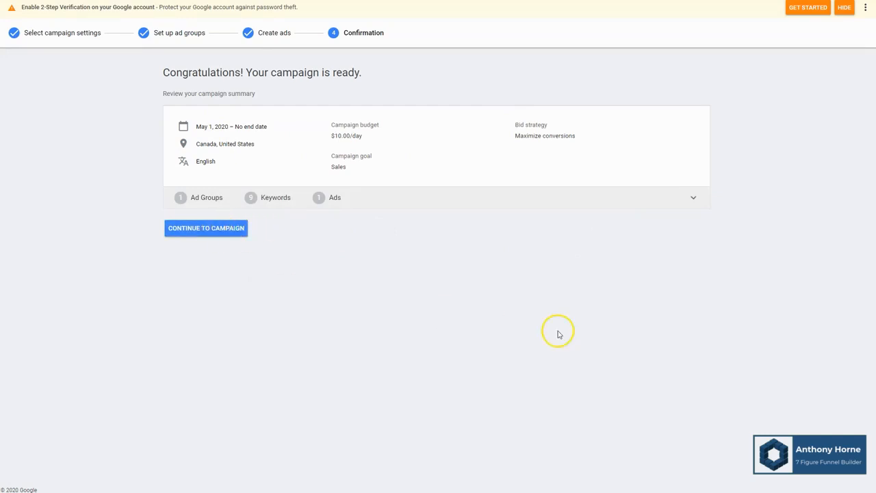
- Continue to the new campaign's Ad groups view showing Ad group 1 as Eligible
click(206, 228)
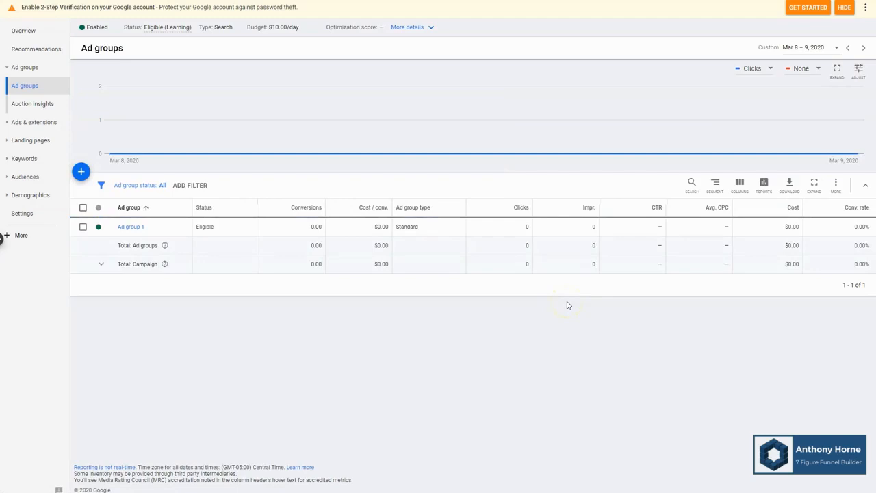
mouse_move(199, 281)
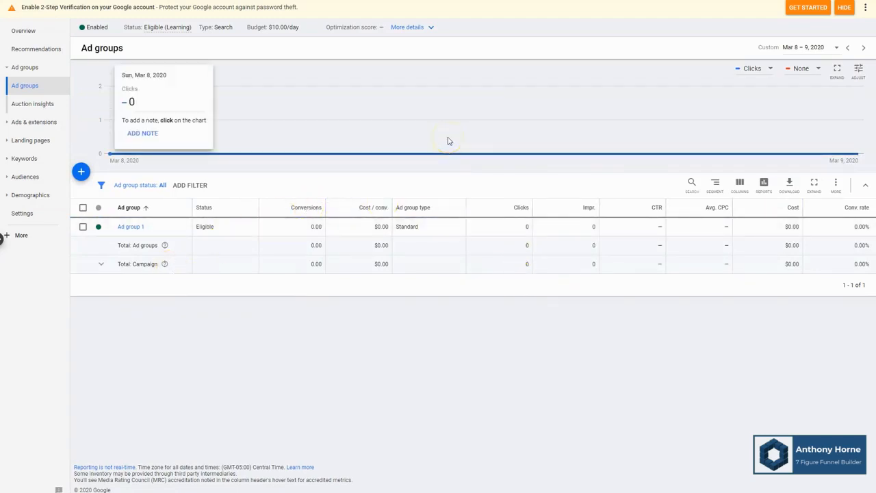
mouse_move(438, 141)
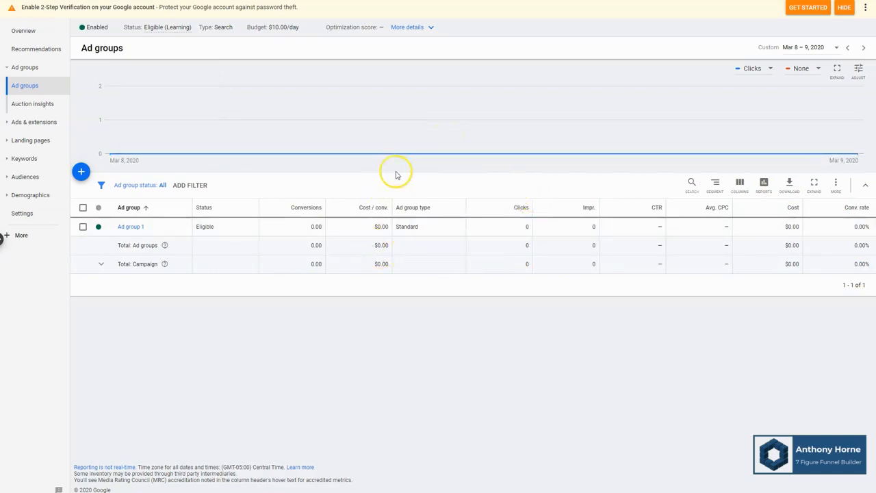
mouse_move(695, 254)
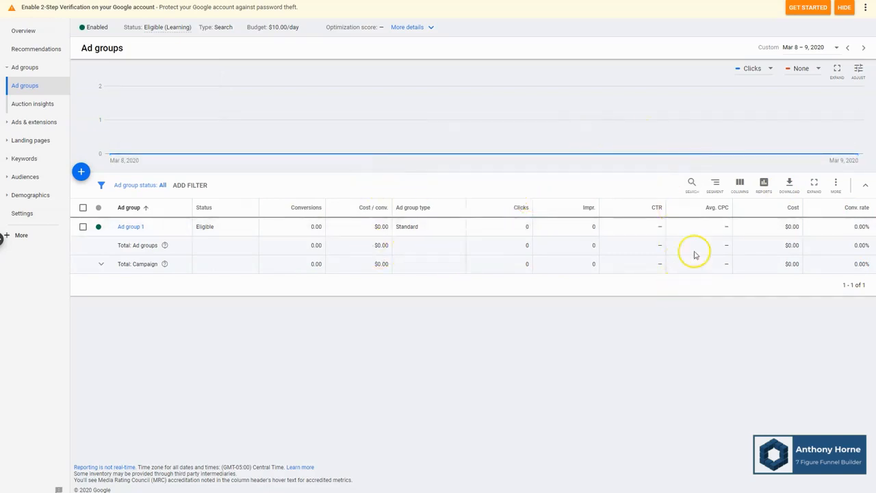
mouse_move(723, 206)
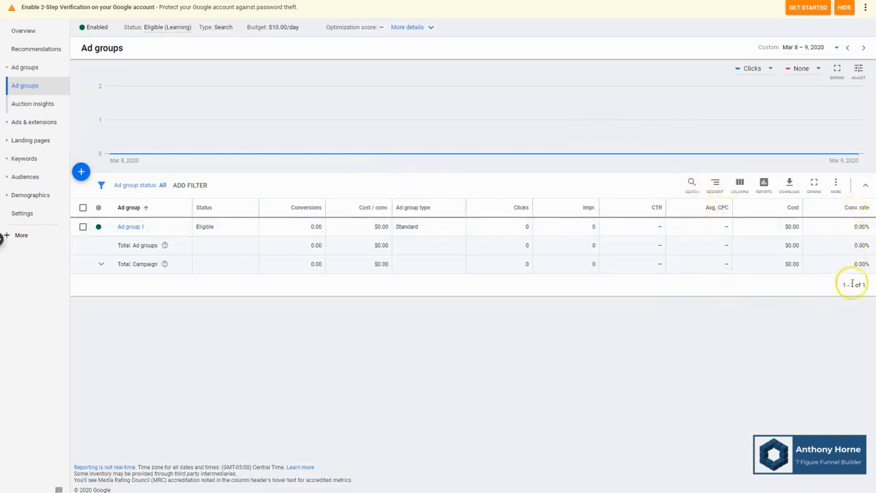
mouse_move(615, 389)
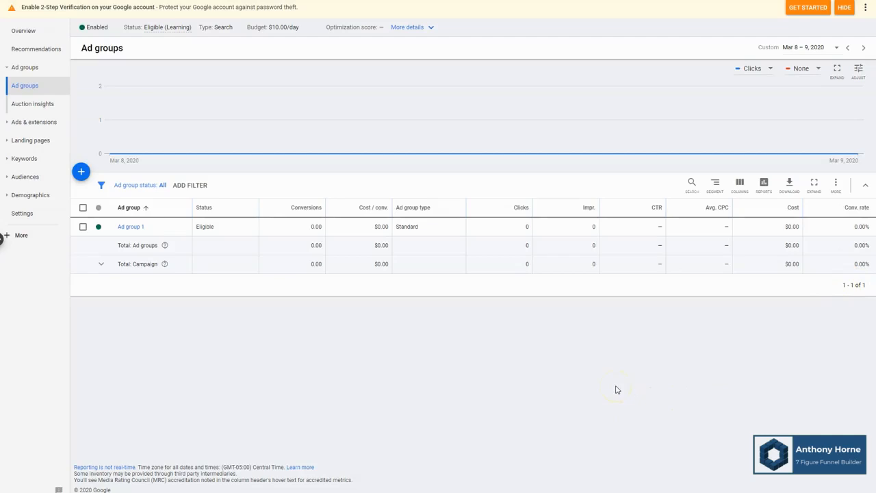